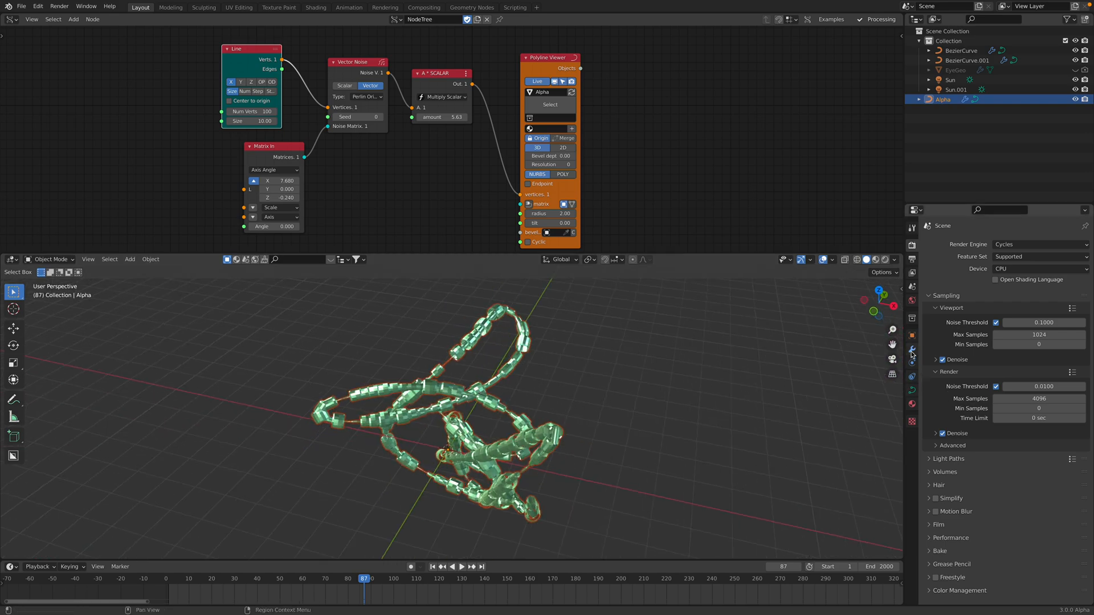
- Show the Alpha object's modifier stack in Modifier Properties
click(912, 350)
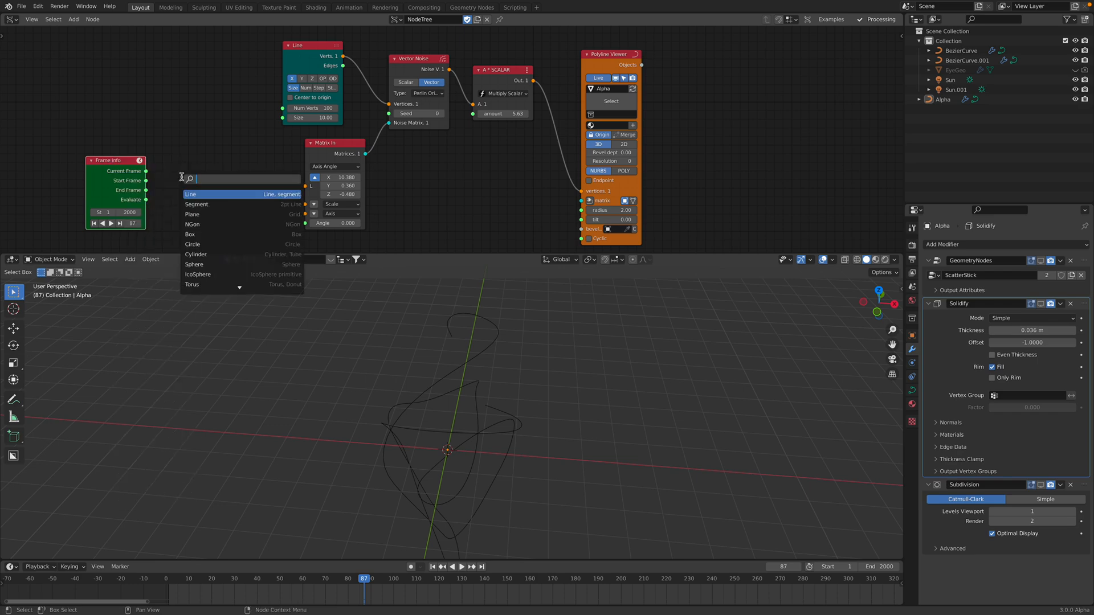
- Add a Vector In node fed by Current Frame and wire it to Matrix In Location
text(combin)
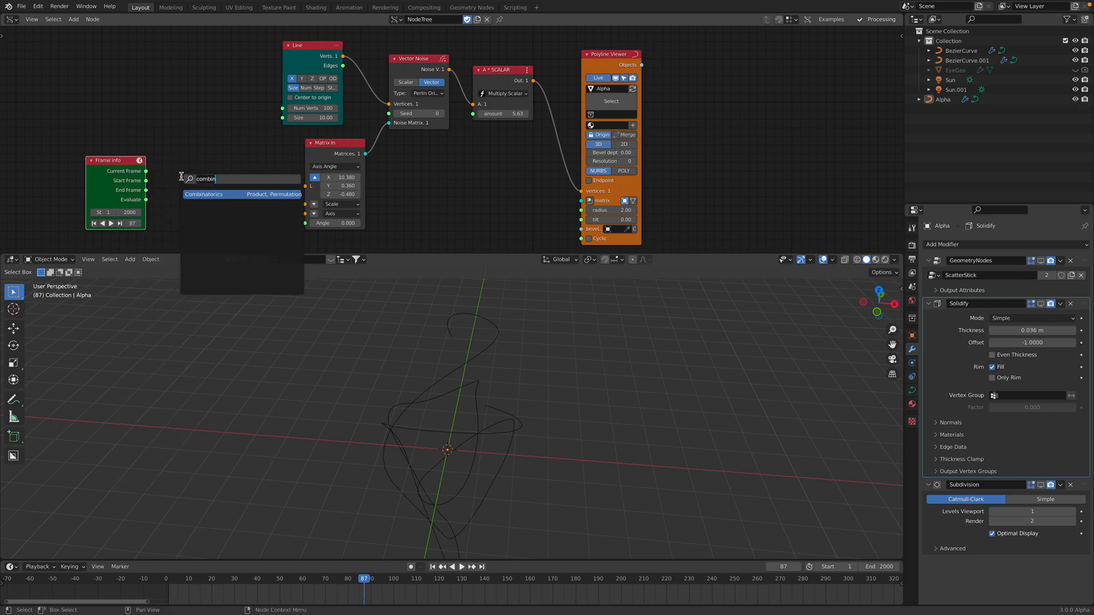
text(vector in)
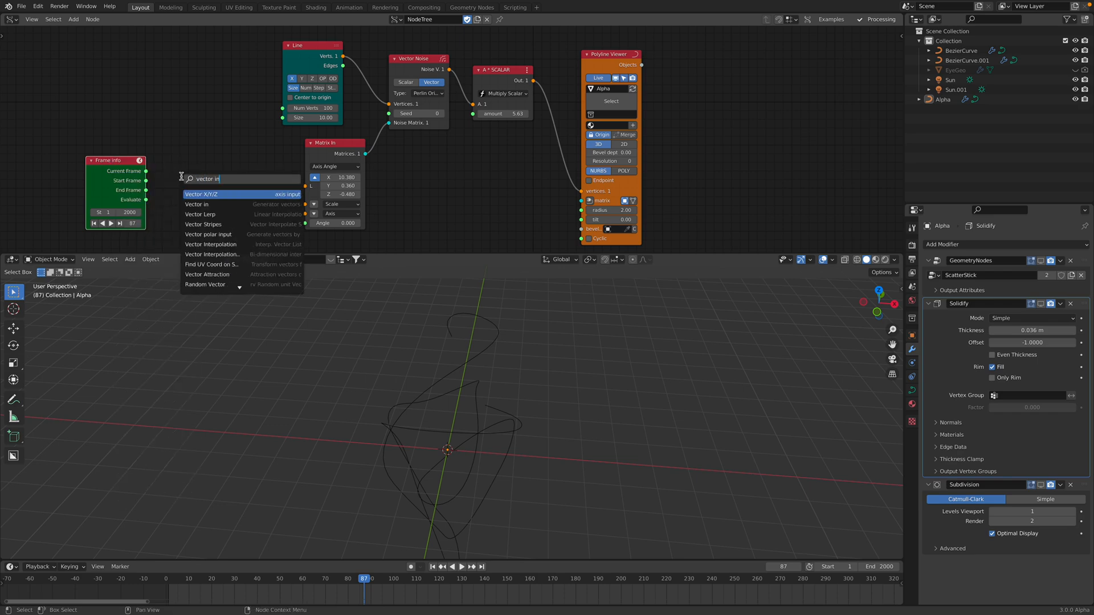
click(198, 205)
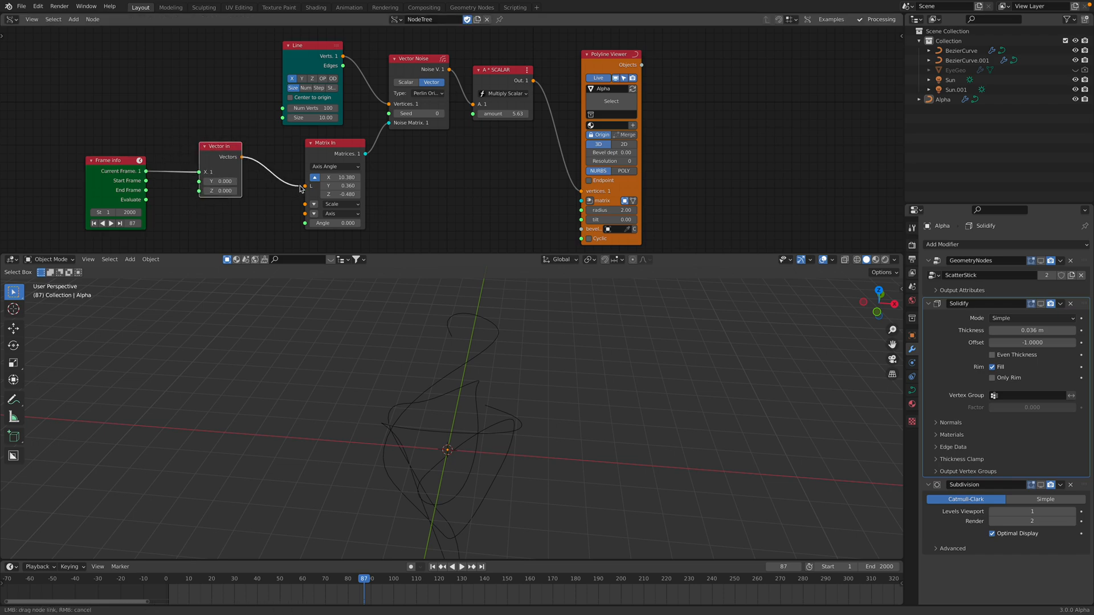
click(452, 566)
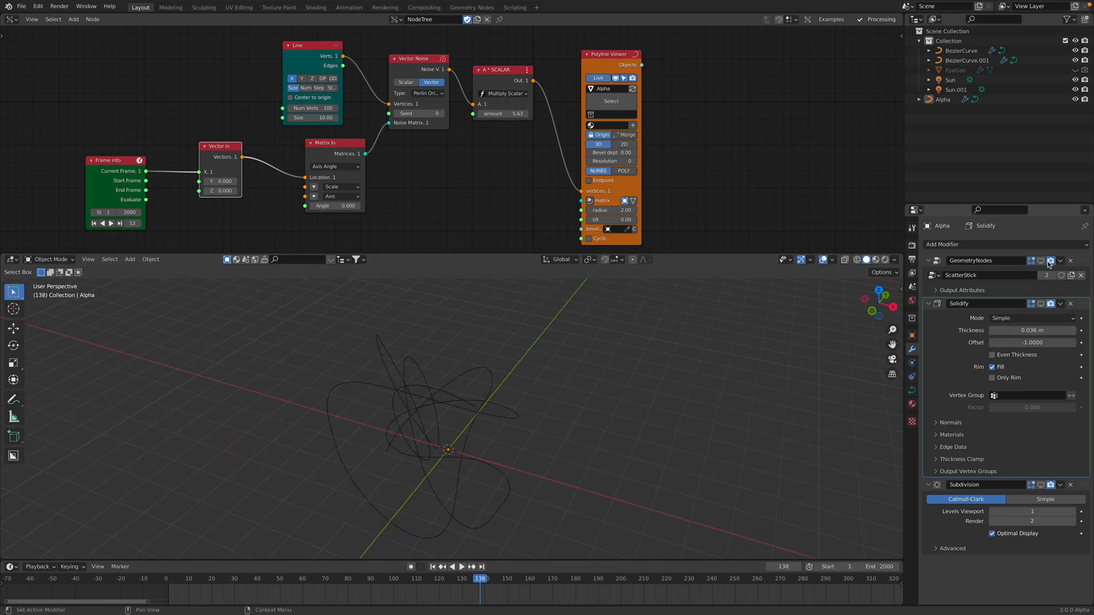
- Enable the GeometryNodes viewport display and play the frame-driven stick animation
click(1050, 261)
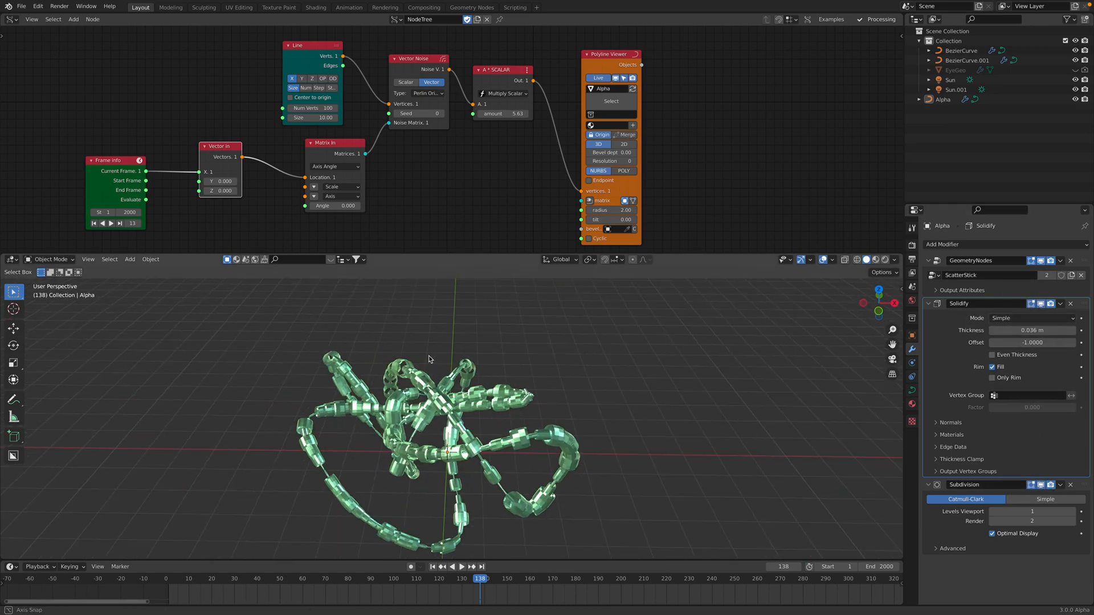
click(451, 567)
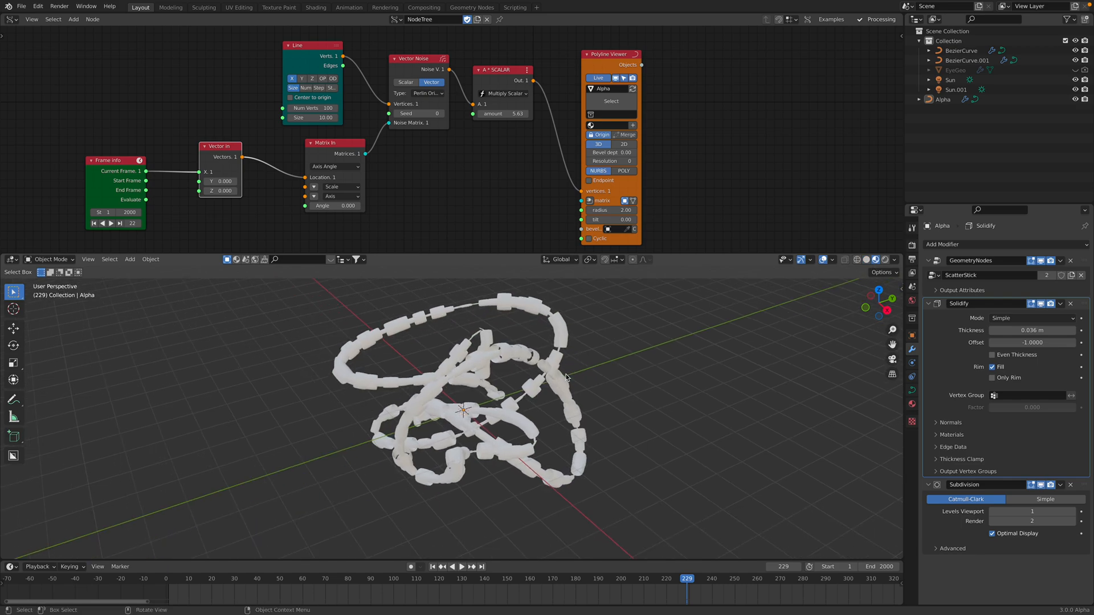
click(871, 260)
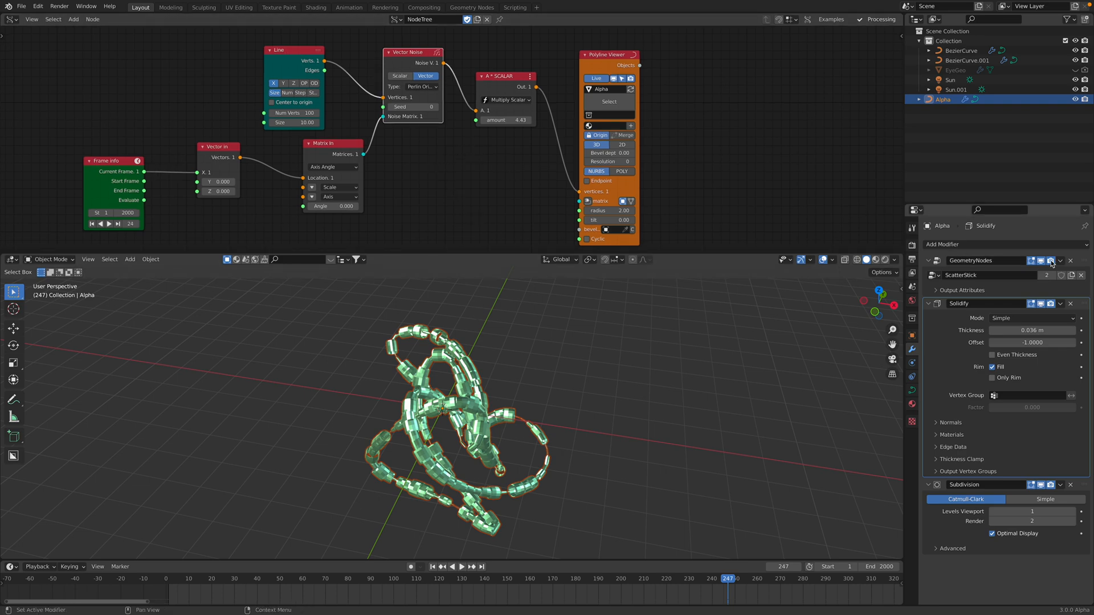
- Open the ScatterStick tree, adjust Resample Length, and position the Curve Tangent node
click(9, 19)
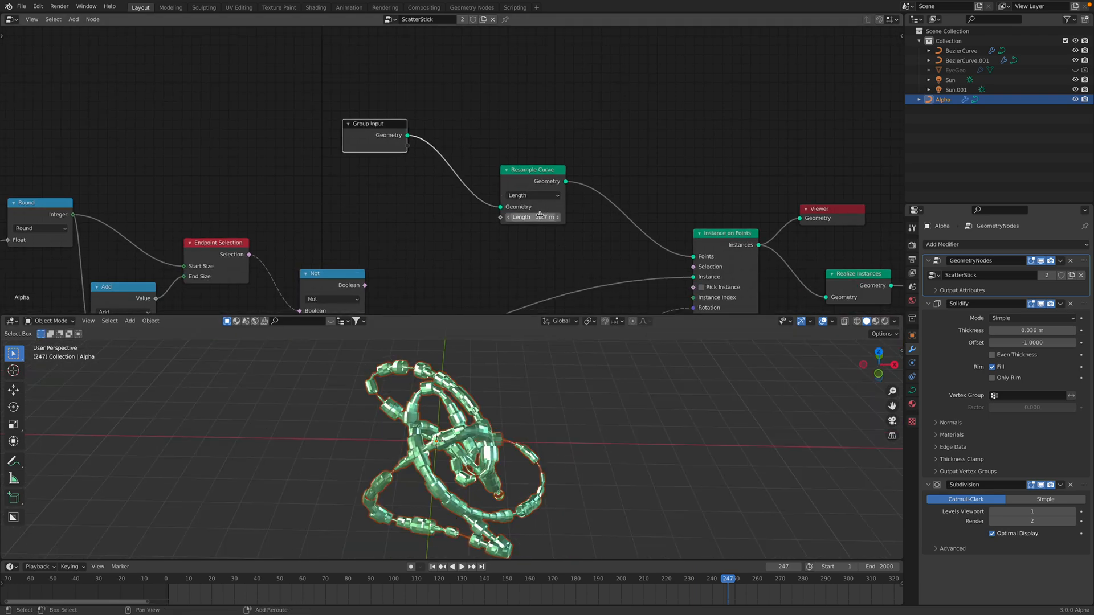
drag(532, 216, 532, 217)
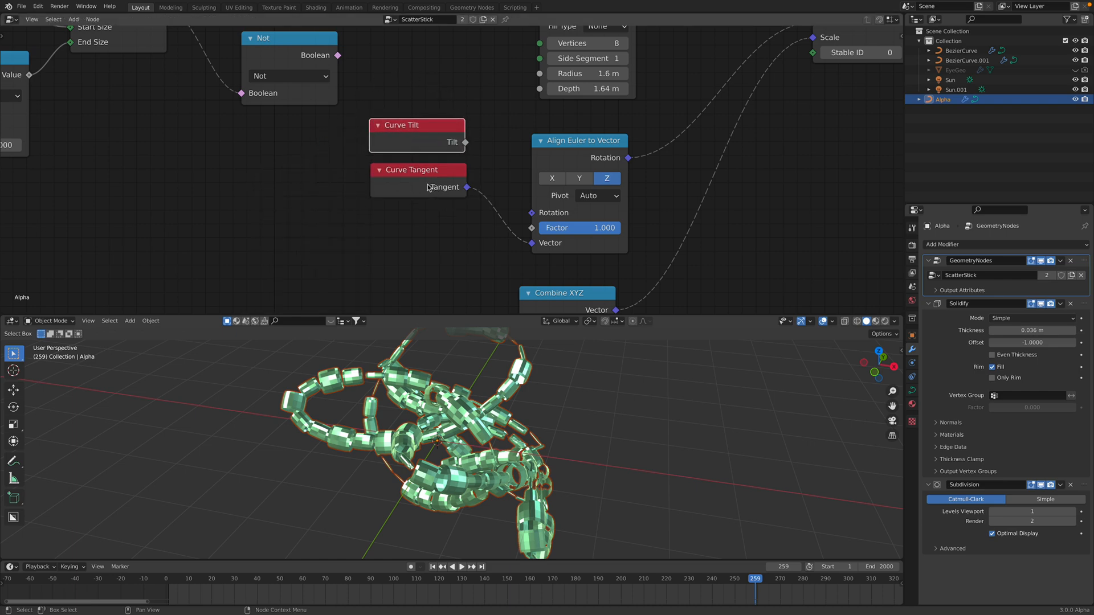
drag(411, 170, 421, 186)
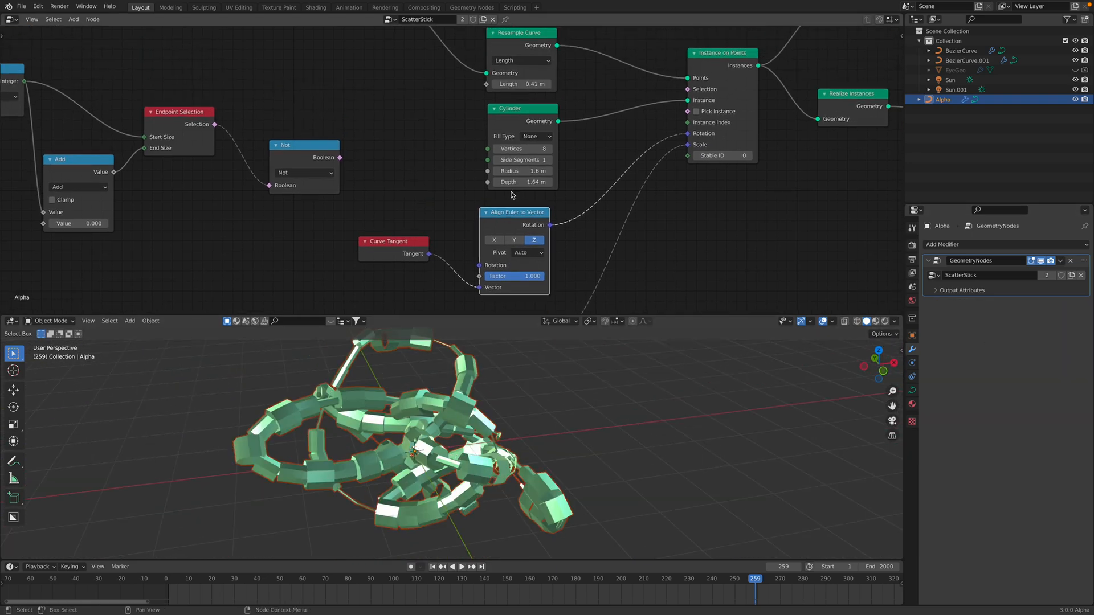
- Set the Cylinder node to N-Gon fill with 4 vertices for square capped sticks
click(537, 136)
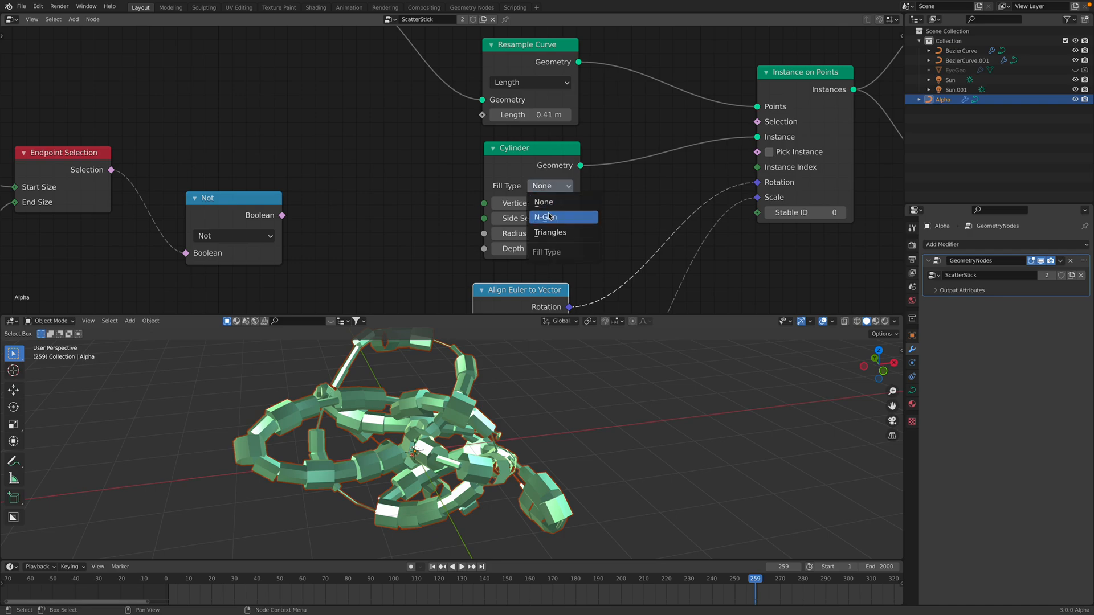
click(544, 217)
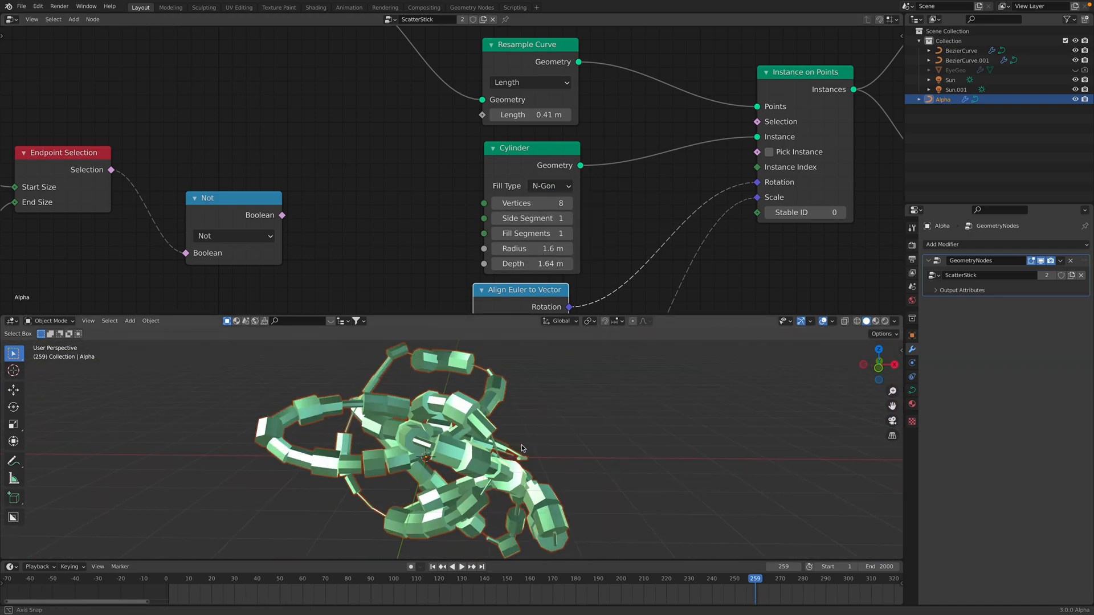
click(896, 321)
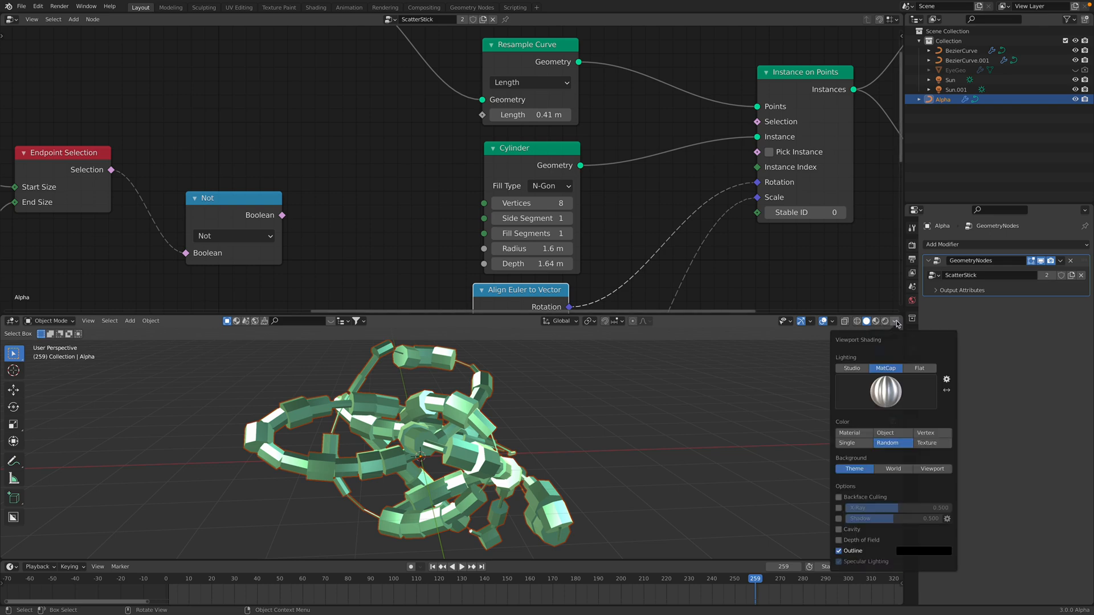
click(885, 391)
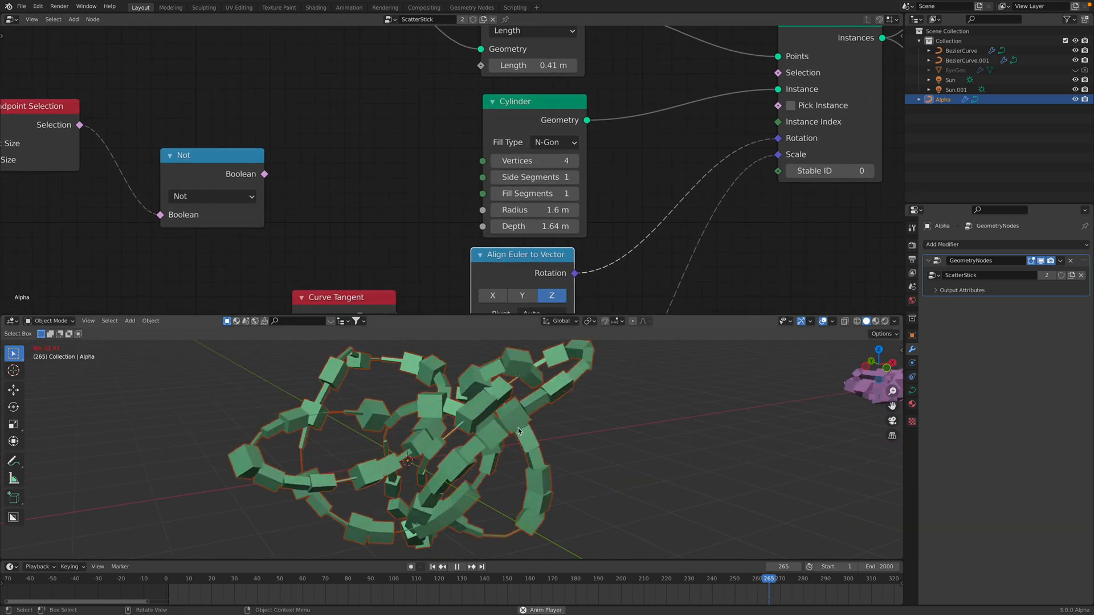
- Set the Cylinder radius to 1.04 m and pan to the random scale nodes
click(457, 566)
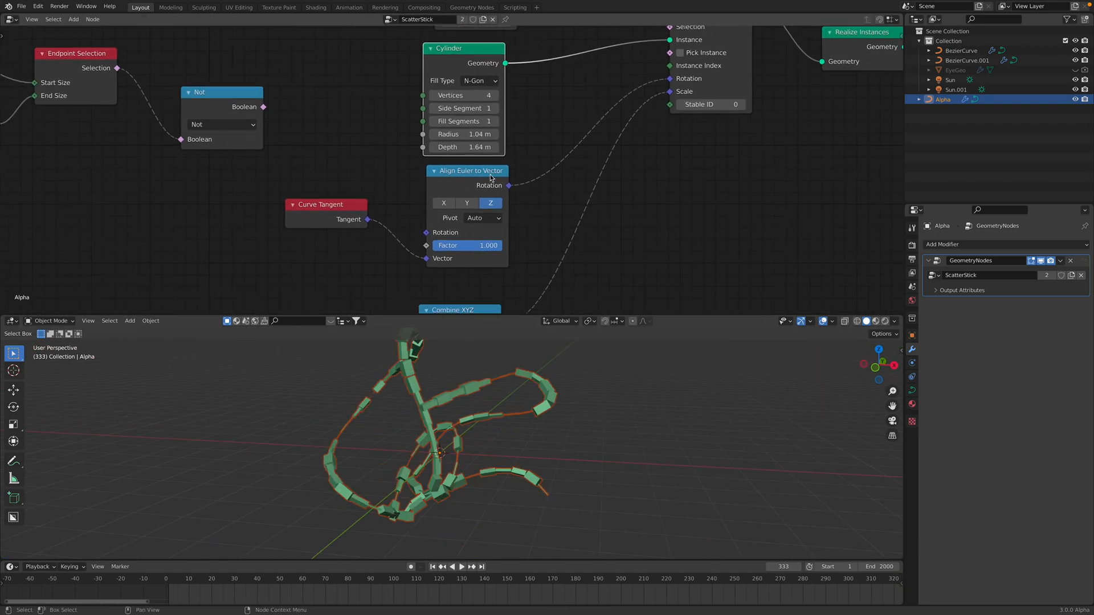
scroll(down, 3)
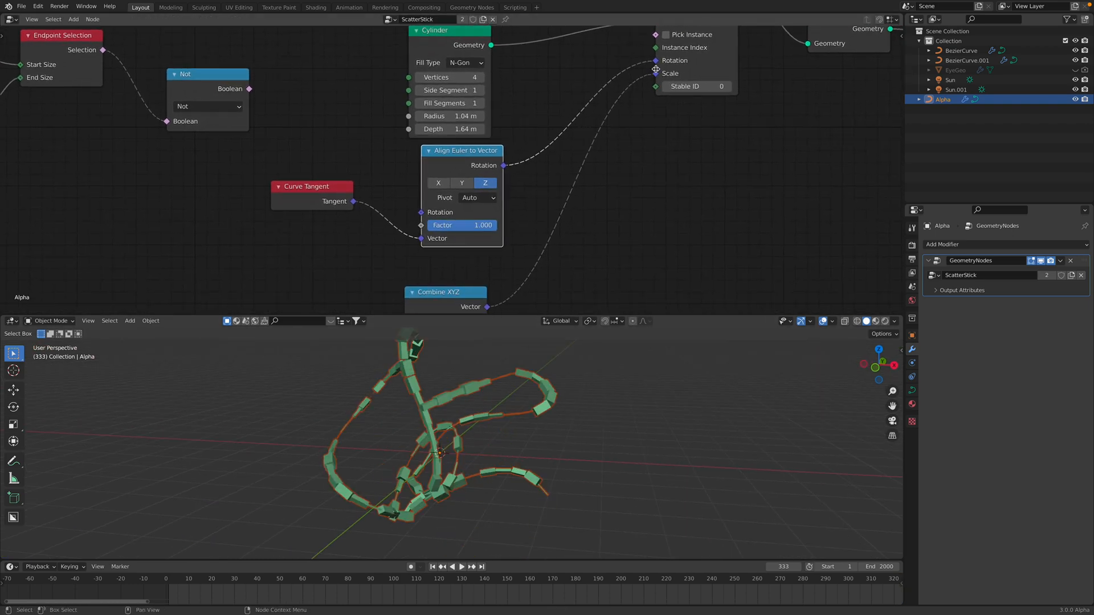
drag(481, 225, 432, 225)
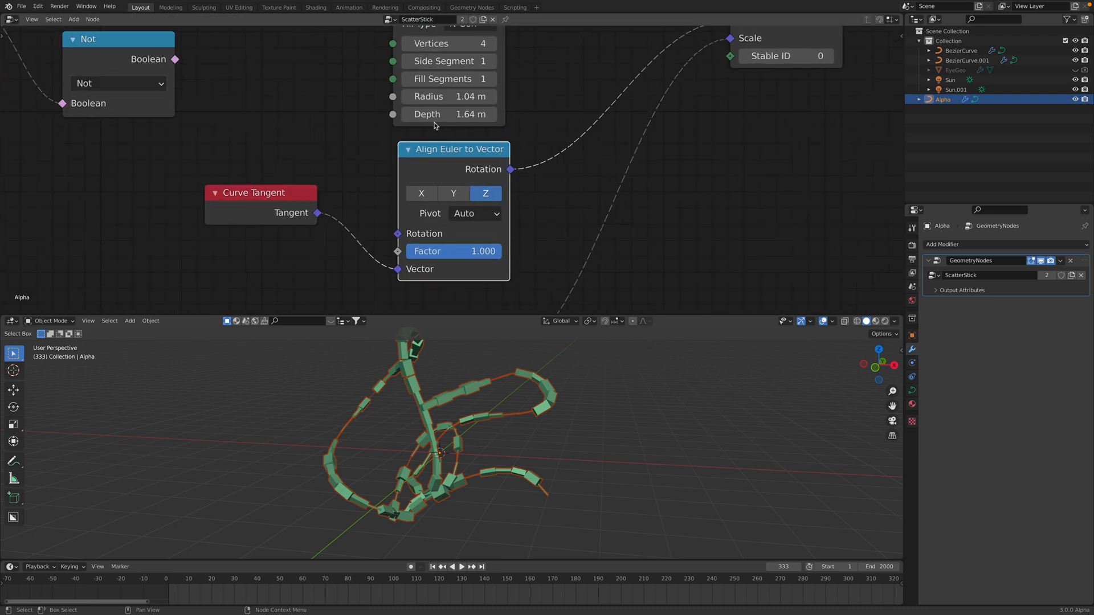
drag(260, 192, 271, 202)
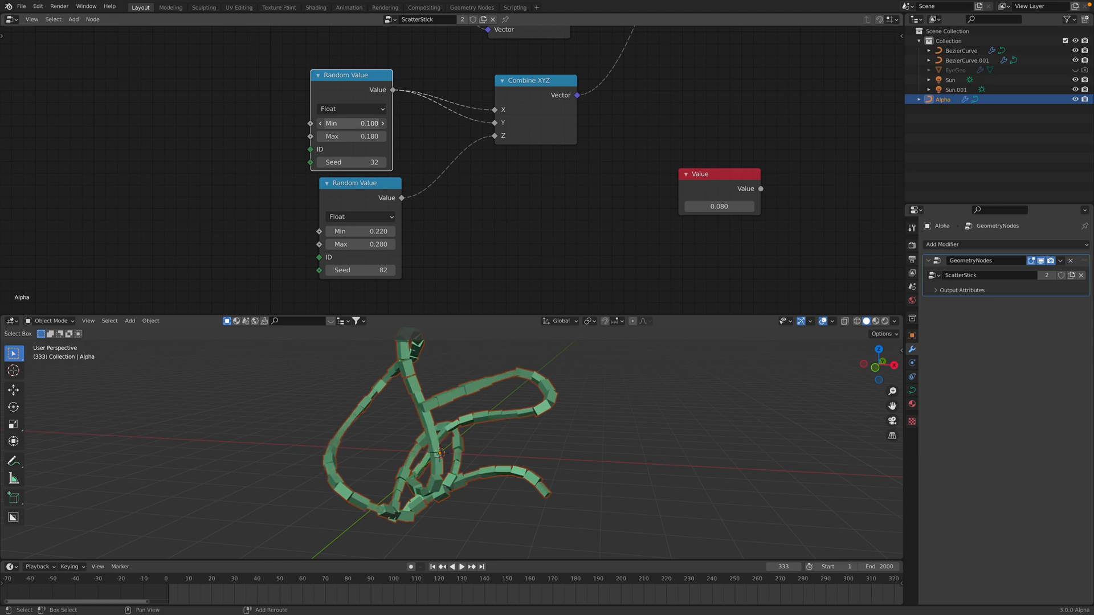
- Set the first Random Value Min to 0.040 and add a Cone node
click(352, 123)
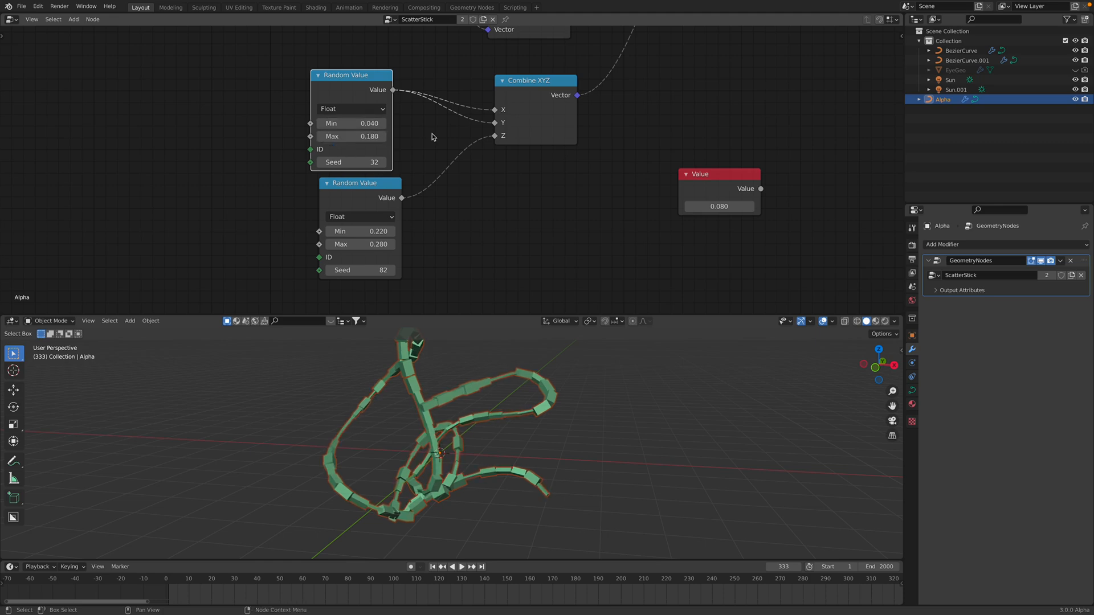
click(352, 162)
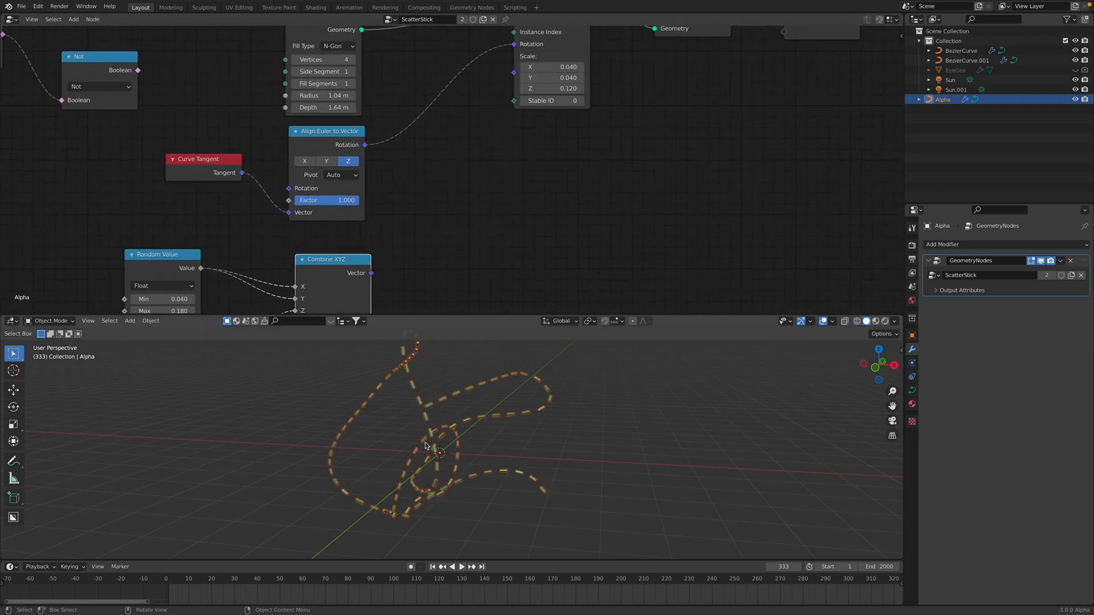
click(460, 567)
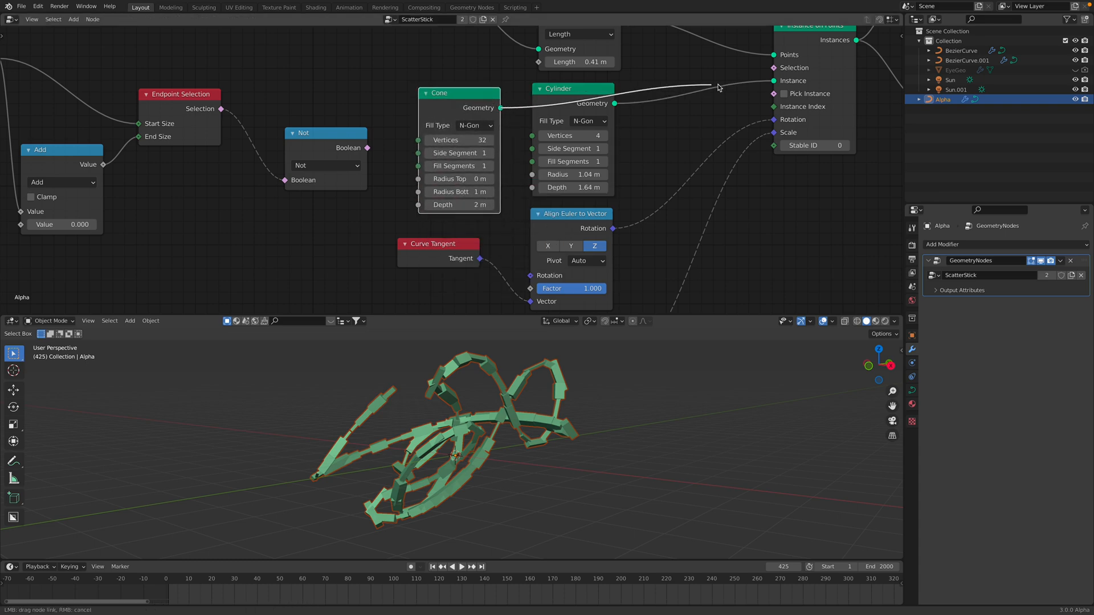
- Set Endpoint Selection to start size 14 and end size 0
click(459, 567)
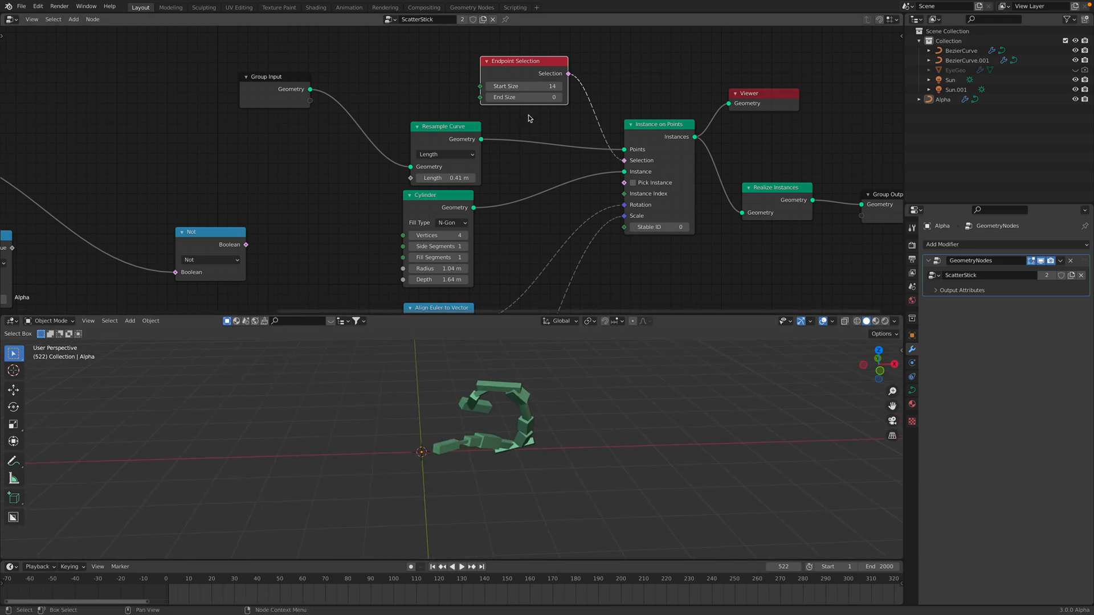
- Set Endpoint Selection start size 38, end size 28, and adjust its link
click(523, 97)
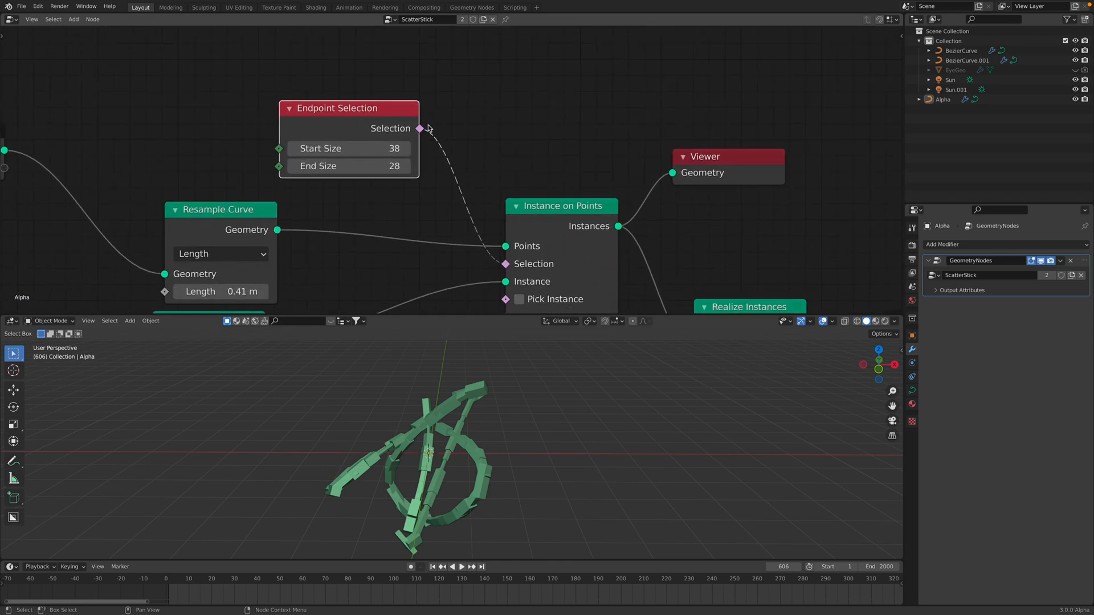
drag(342, 107, 347, 98)
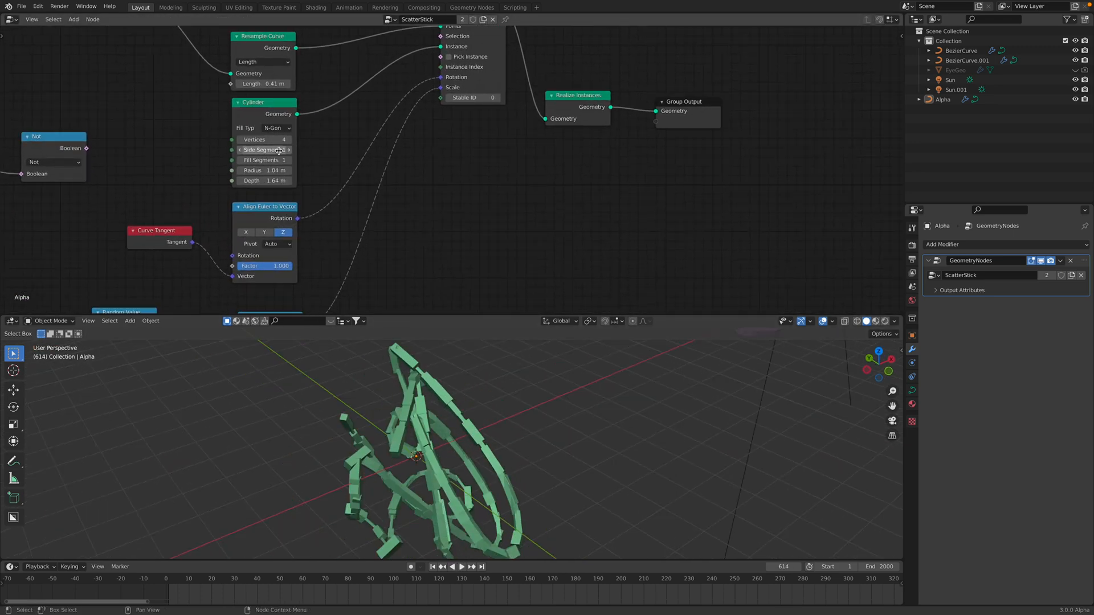
- Make the cylinders 8-sided with no caps, then delete the BezierCurve's points
click(450, 566)
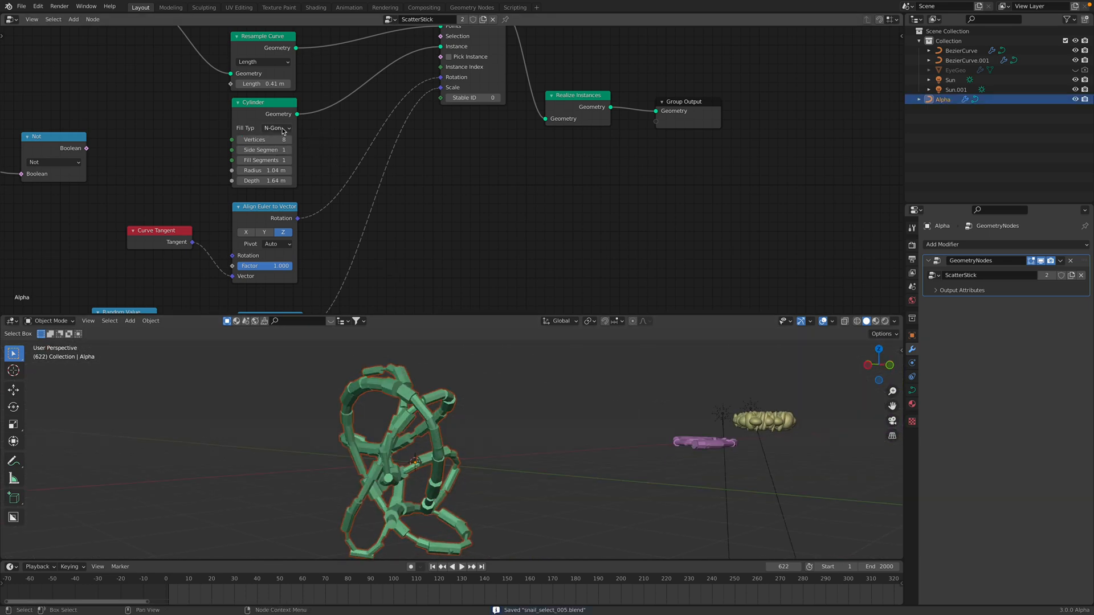
click(277, 127)
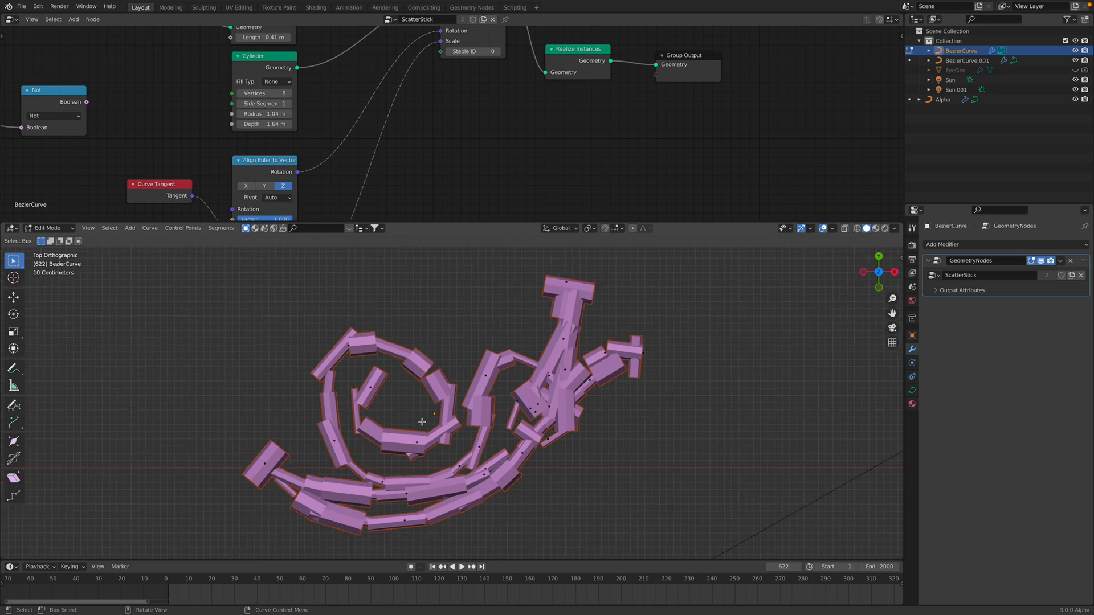
key(x)
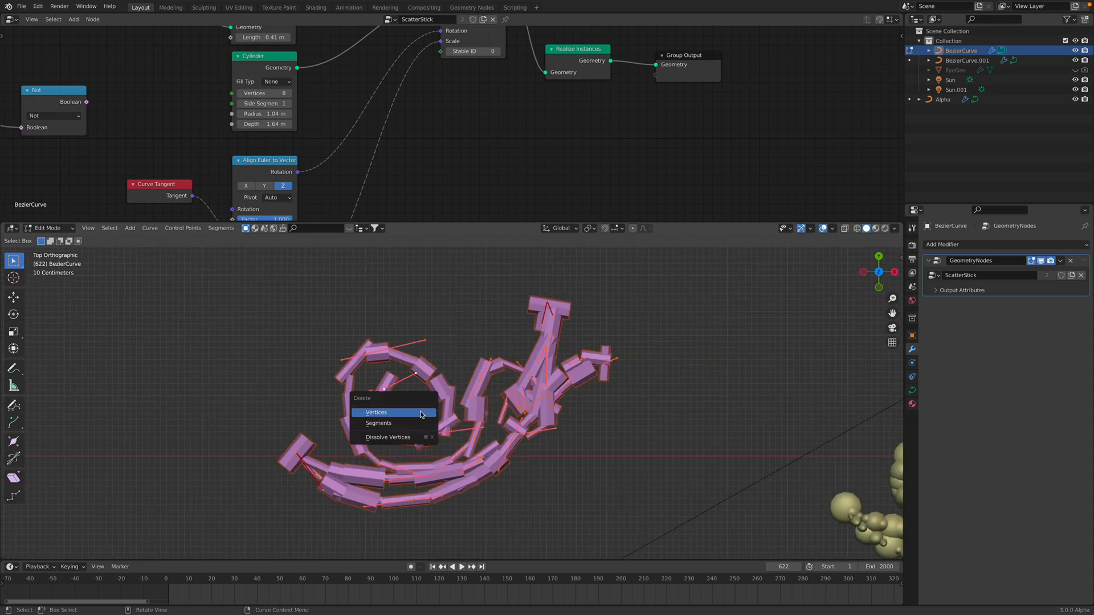
click(376, 411)
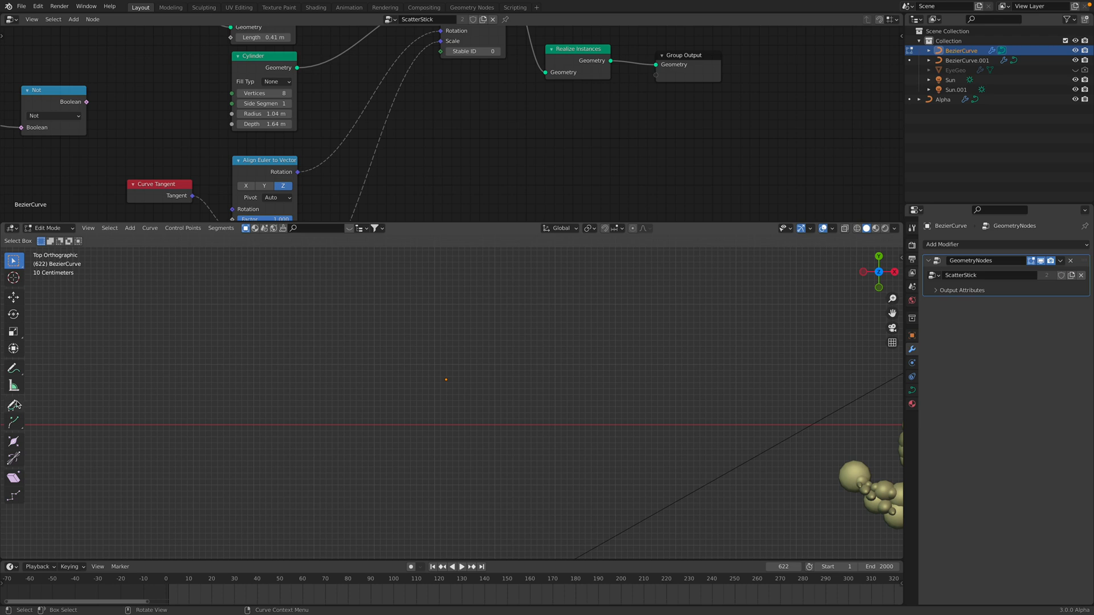
mouse_move(12, 369)
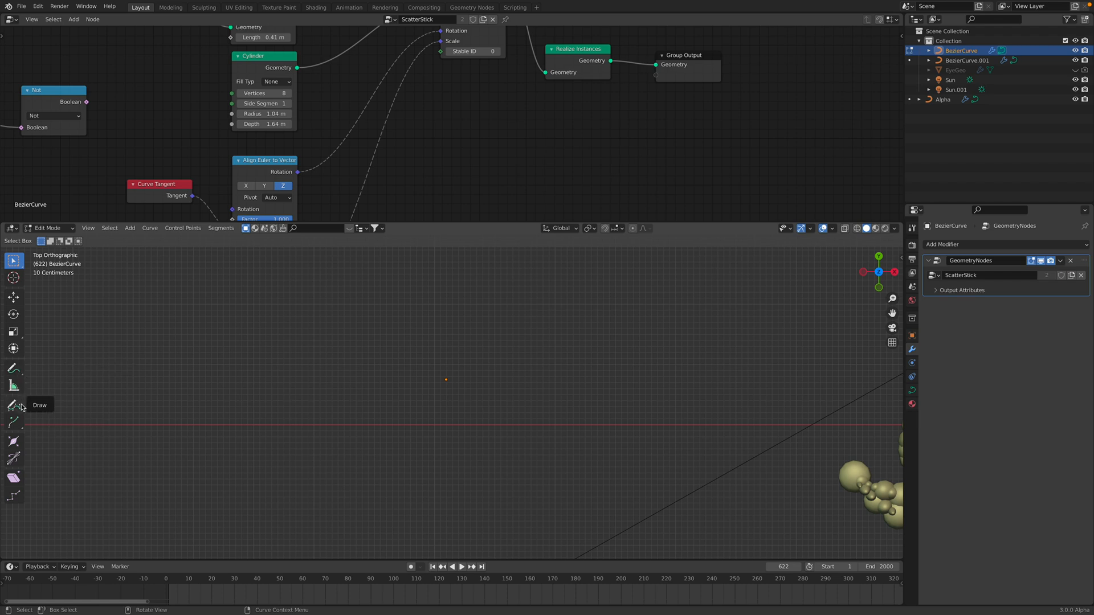
- Freehand-draw a snail-shaped stroke with the Draw tool in the top view
click(13, 405)
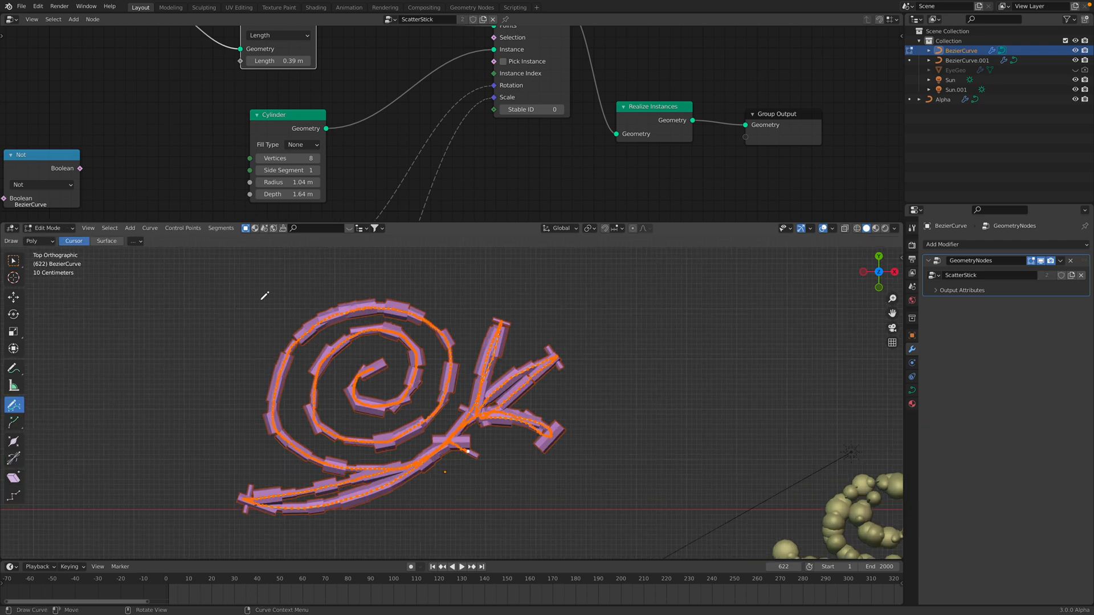
- Set the snail's splines to Bezier type, return to Select Box, and exit Edit Mode
click(148, 228)
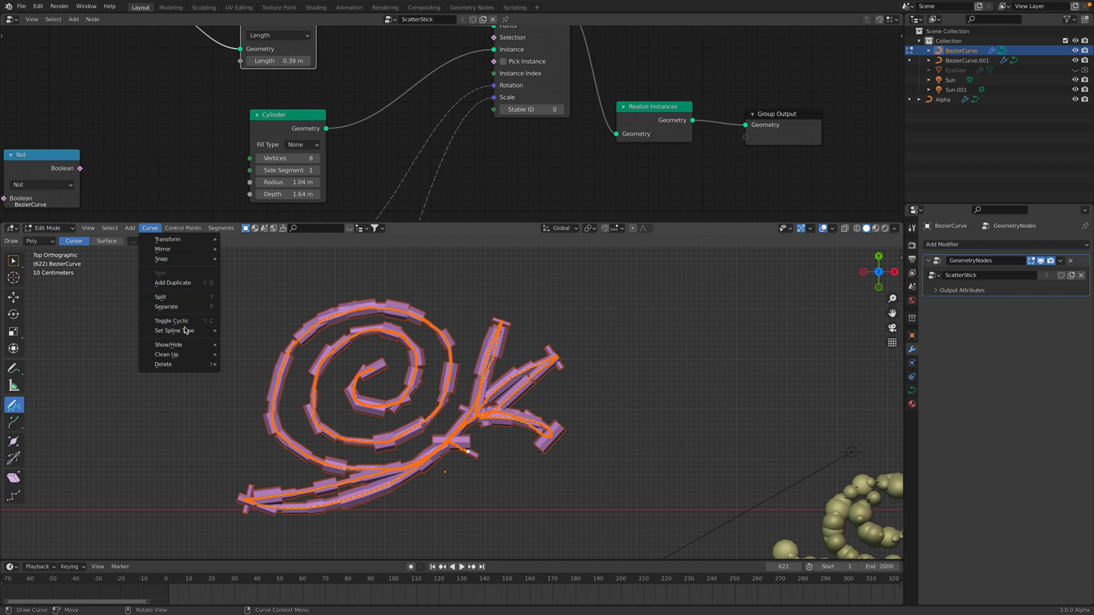
click(165, 354)
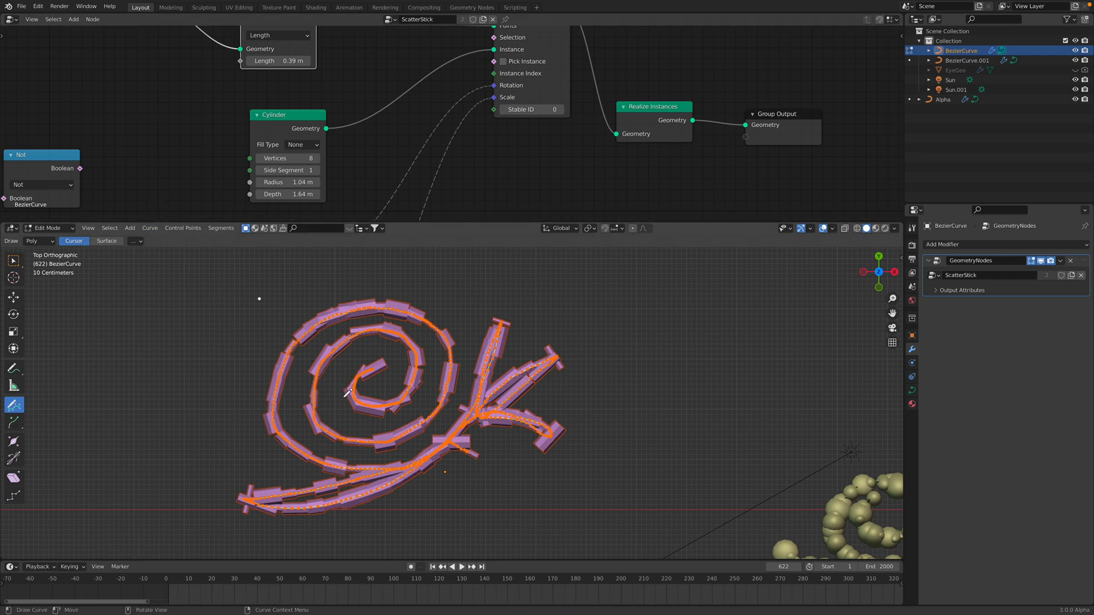
mouse_move(183, 228)
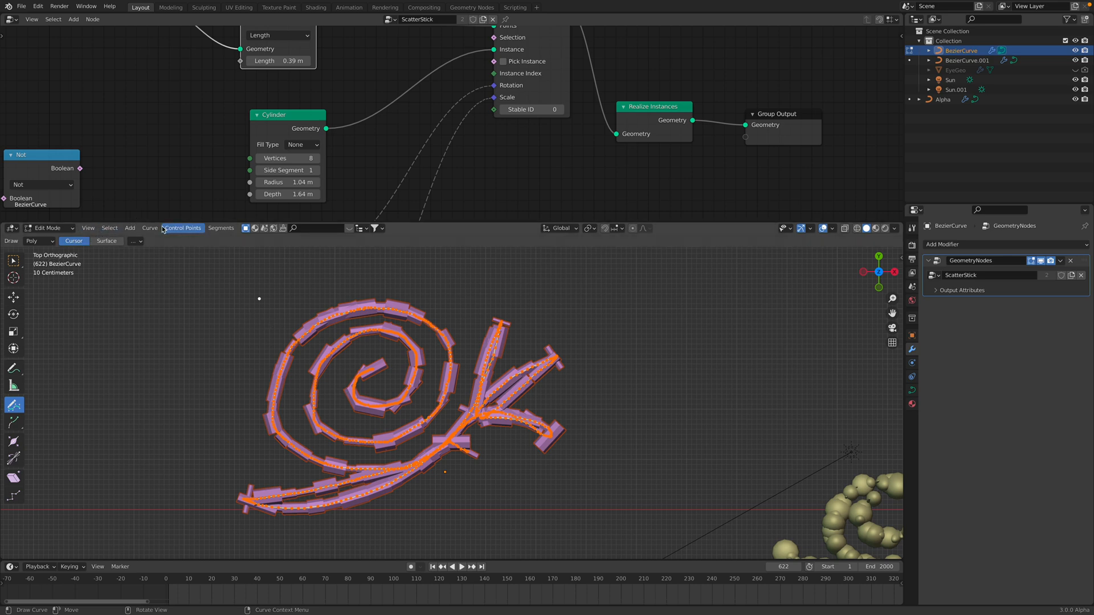
click(149, 228)
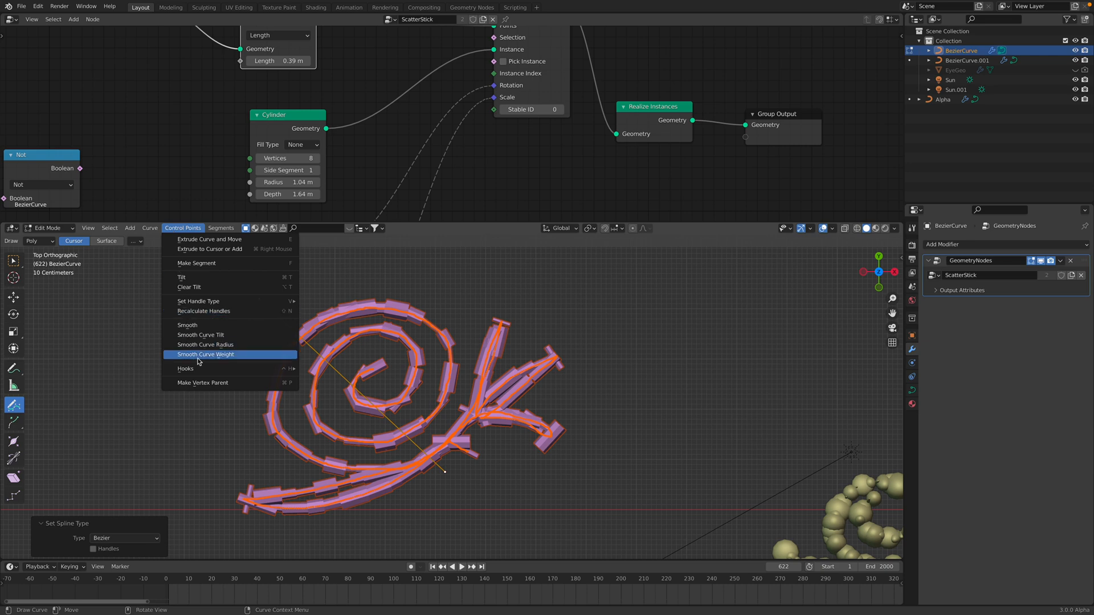
click(149, 228)
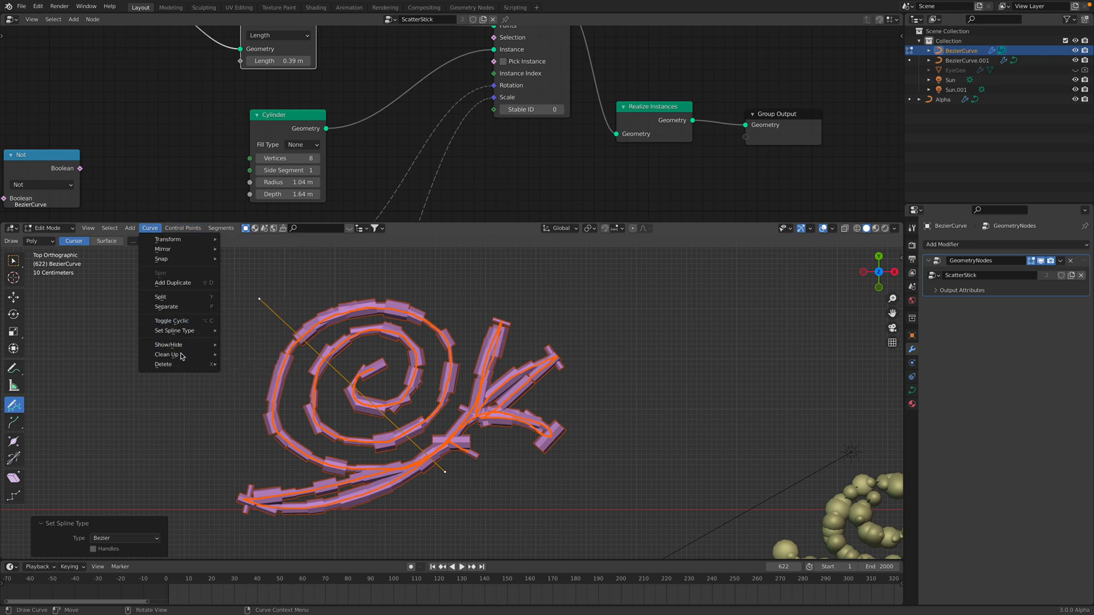
click(167, 354)
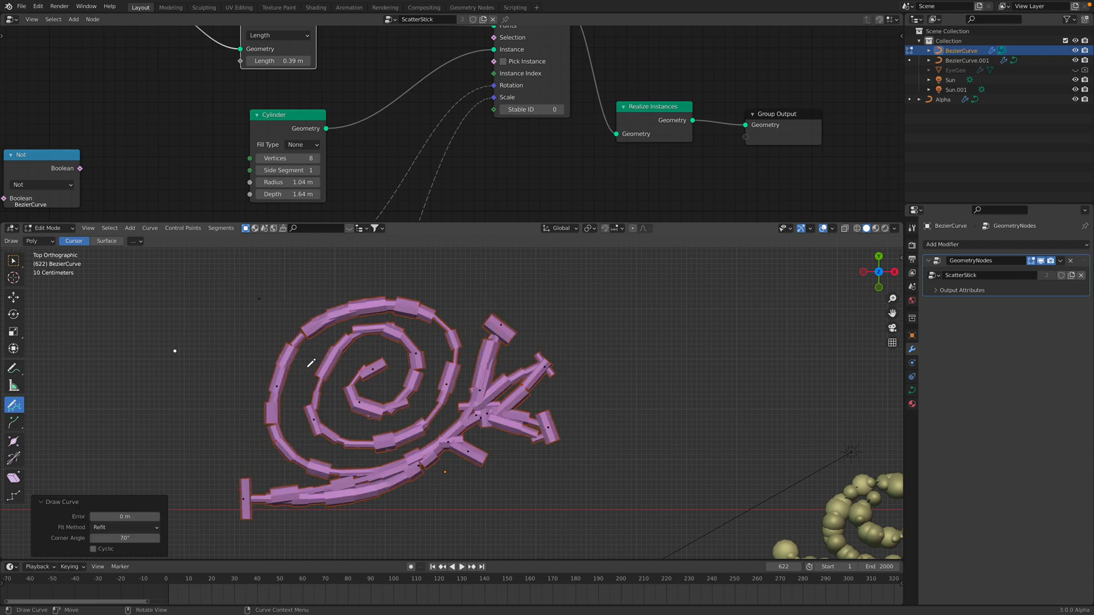
click(13, 260)
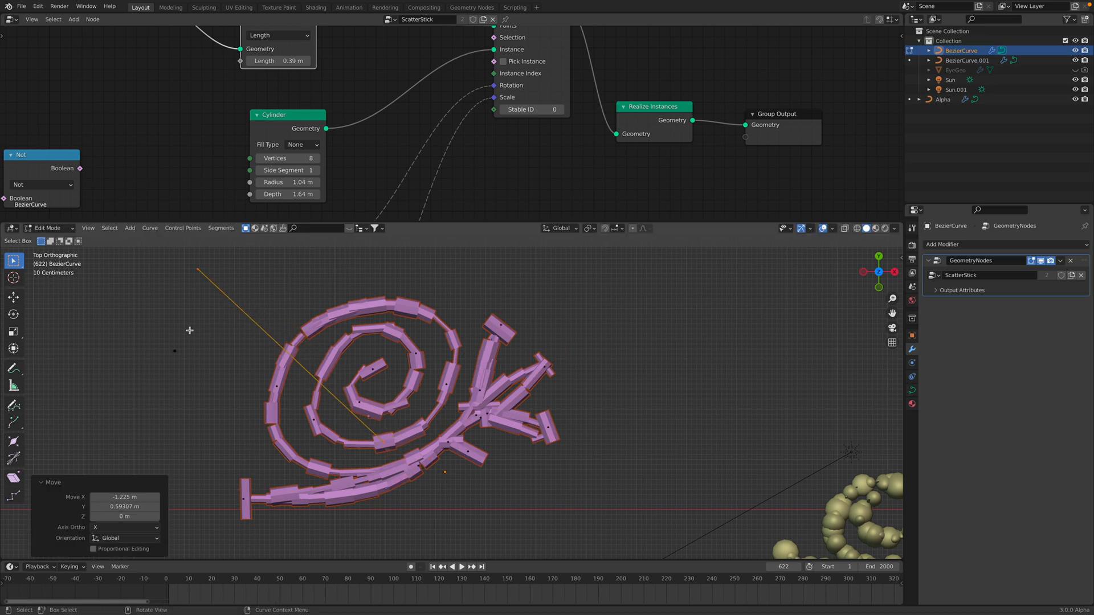
key(Tab)
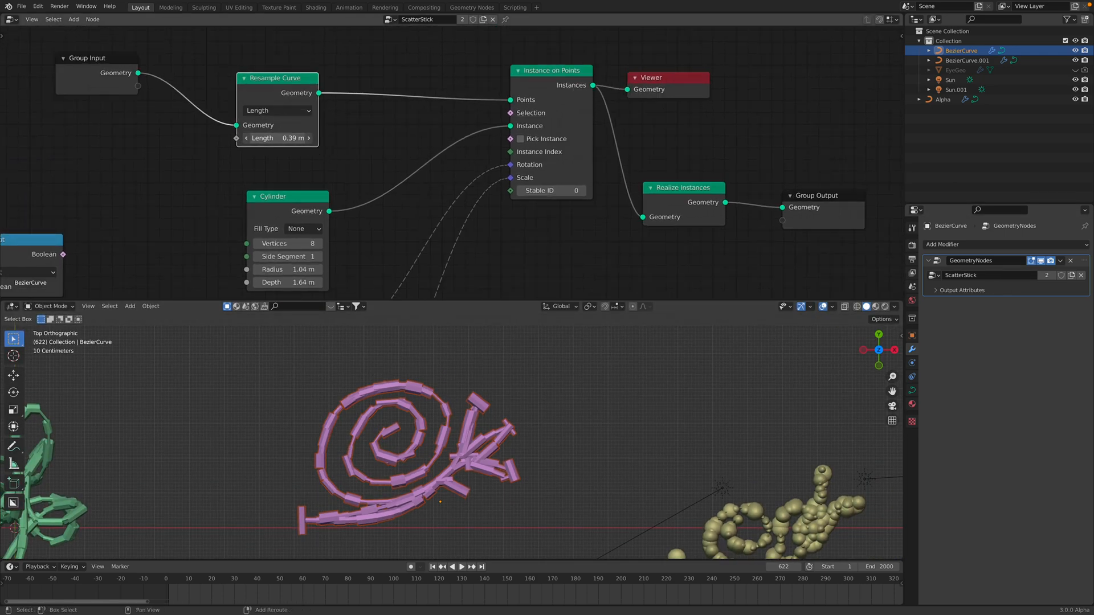
- Set Resample Curve to Count mode with 111, then select the yellow-sphere BezierCurve.001
click(277, 110)
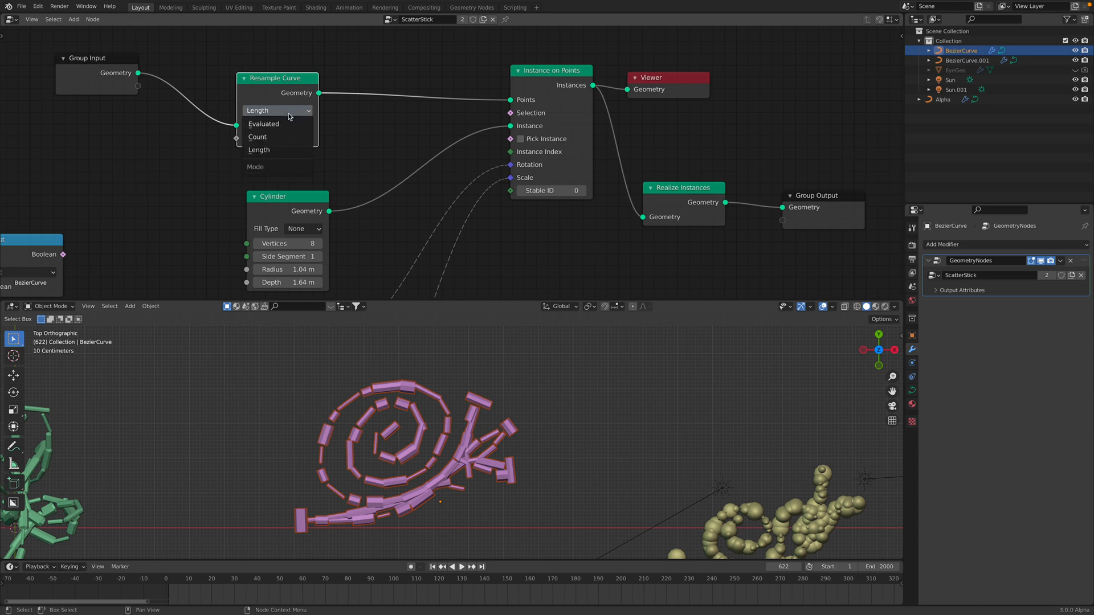
click(257, 137)
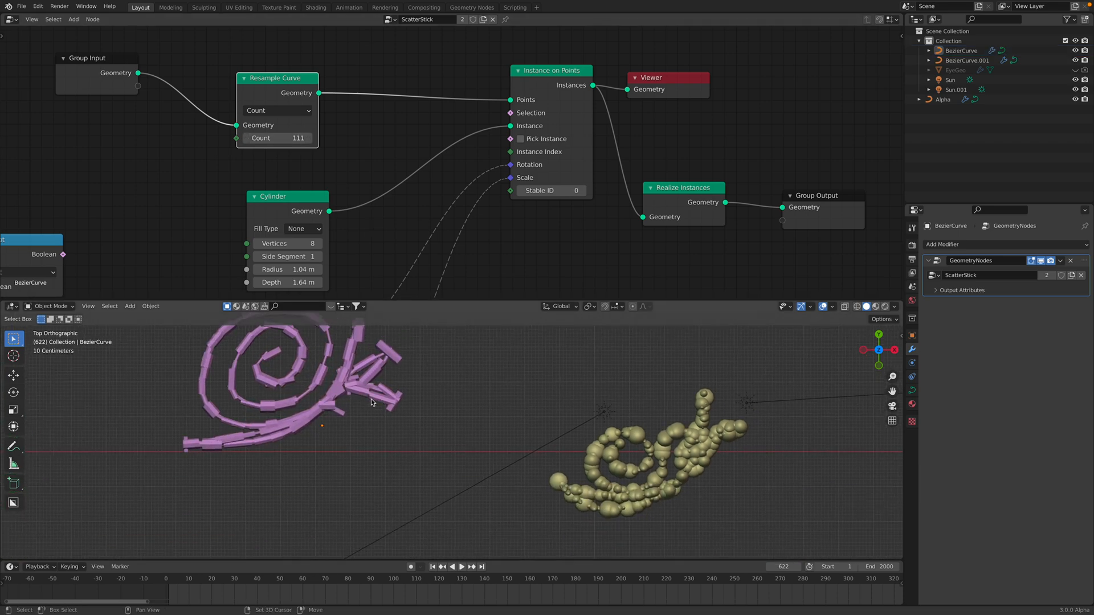
click(966, 60)
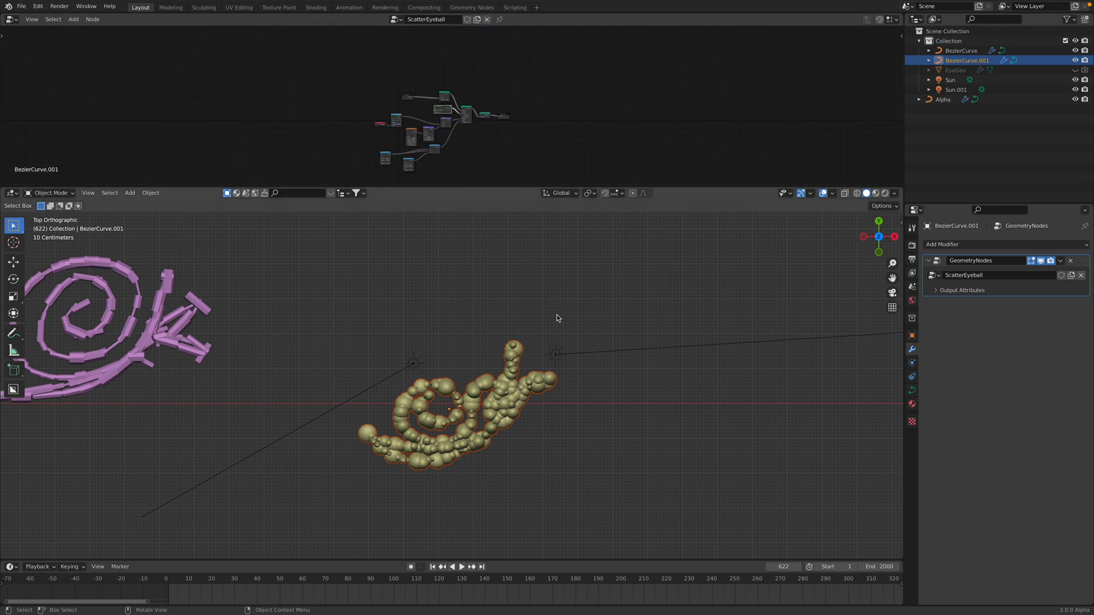
- Switch viewport shading to Rendered and select the Alpha curve object
click(873, 194)
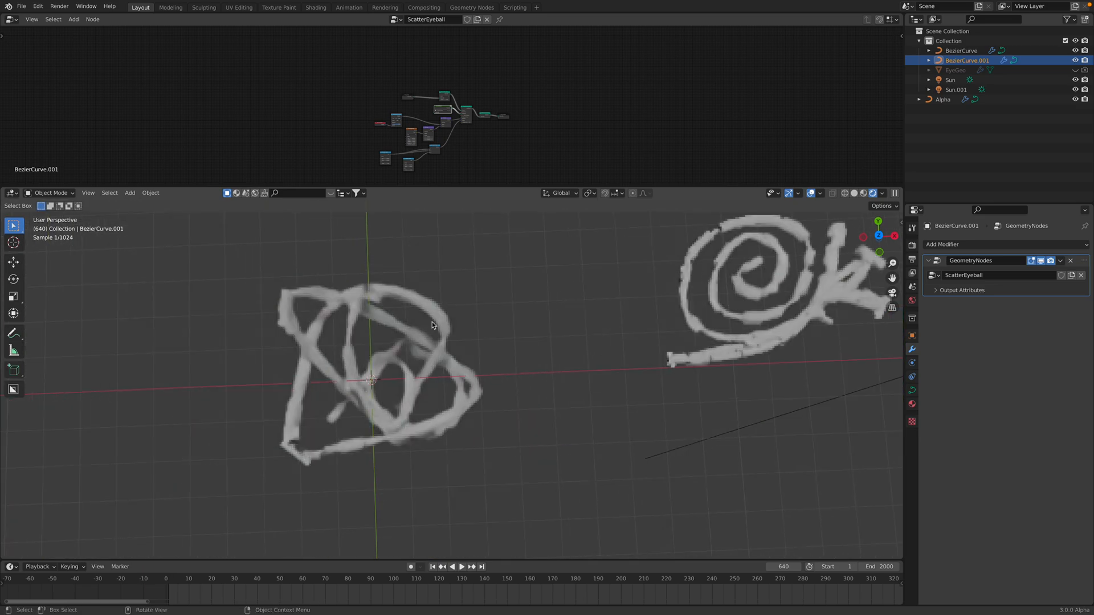
click(942, 100)
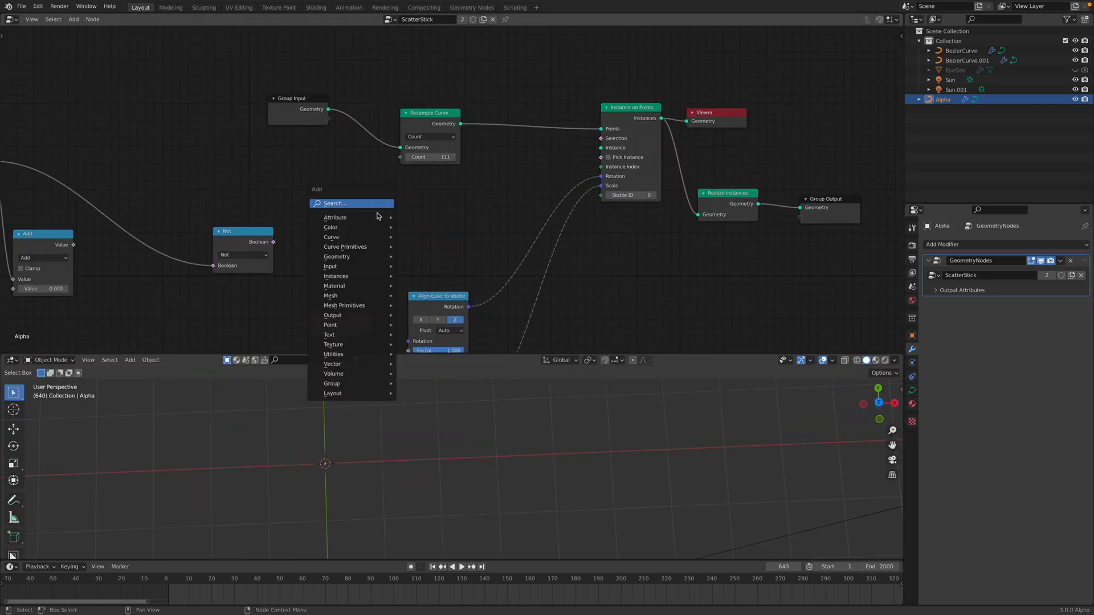
mouse_move(335, 382)
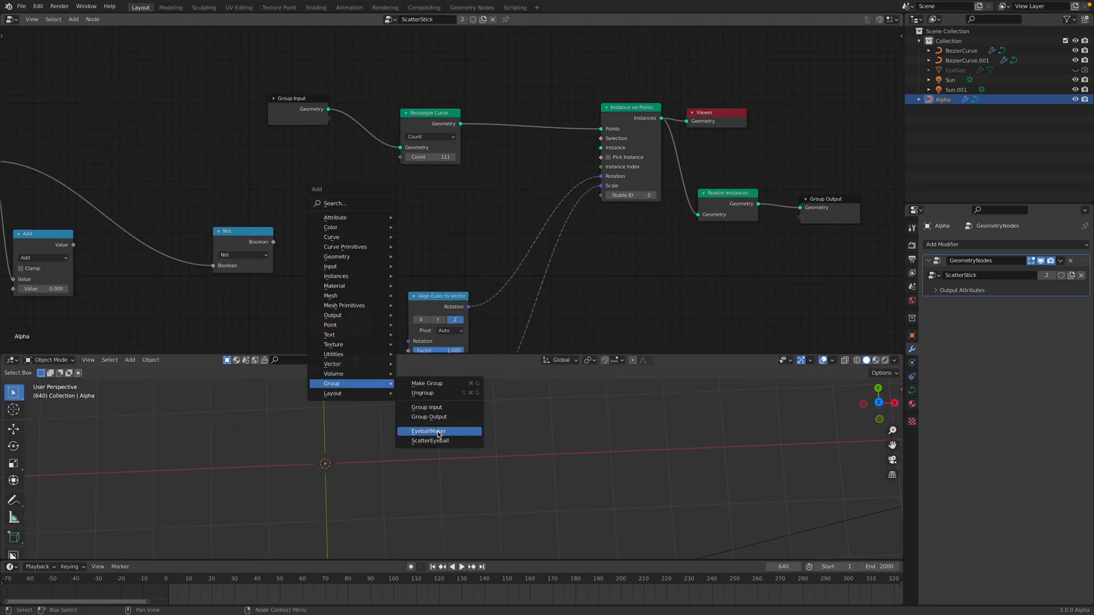
- Add an EyeballMaker group node and switch Resample Curve to Length mode (about 0.09 m)
click(429, 430)
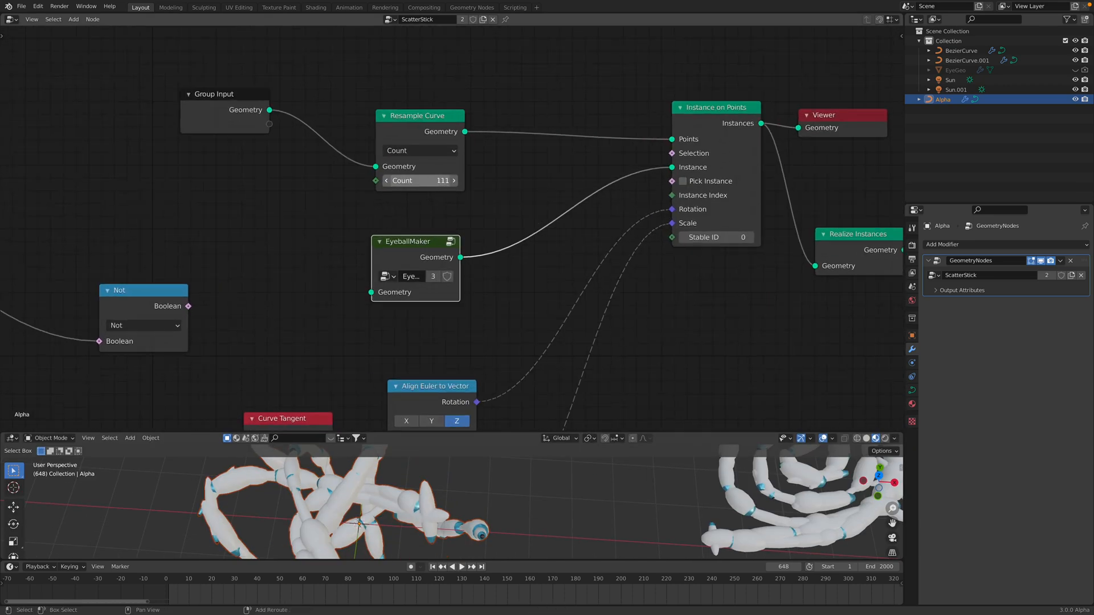
click(420, 150)
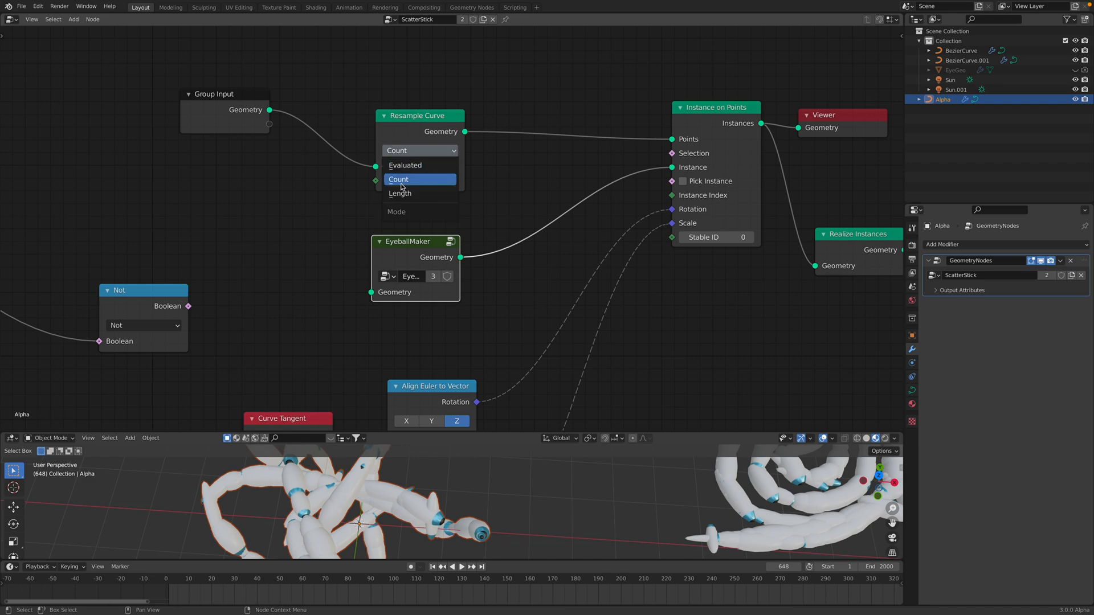
click(399, 194)
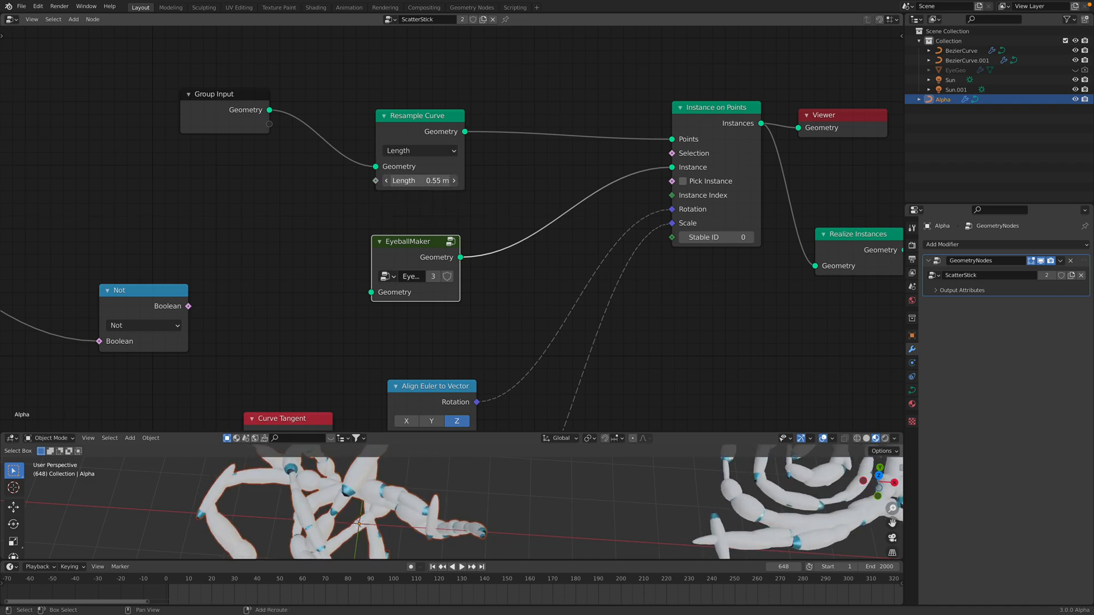
click(421, 180)
text(09)
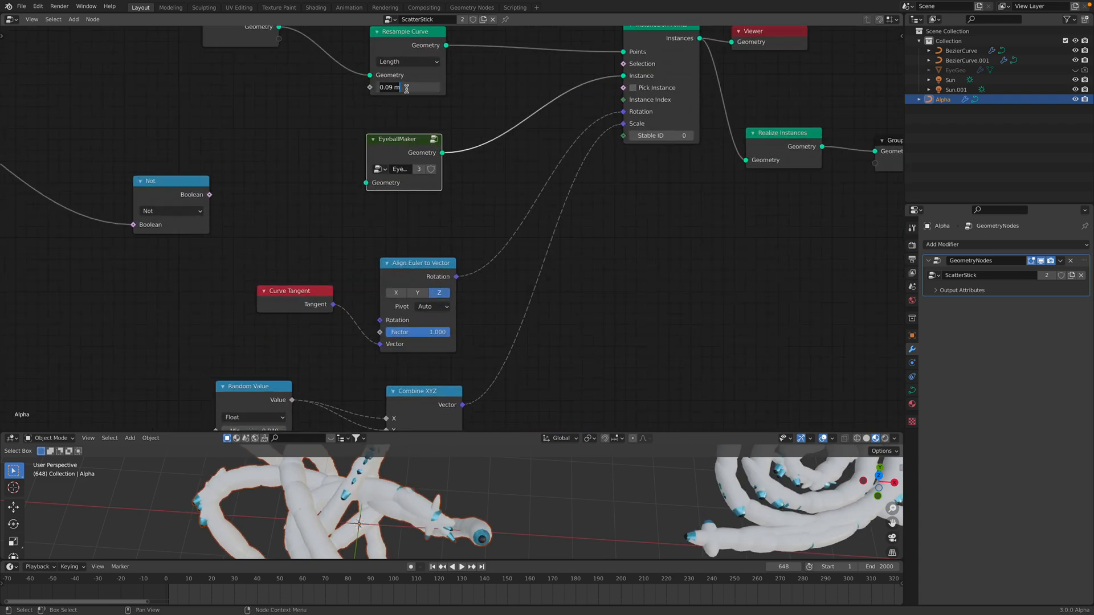
- Drag the Resample Curve Length up to 0.22 m on the Alpha curve
click(407, 87)
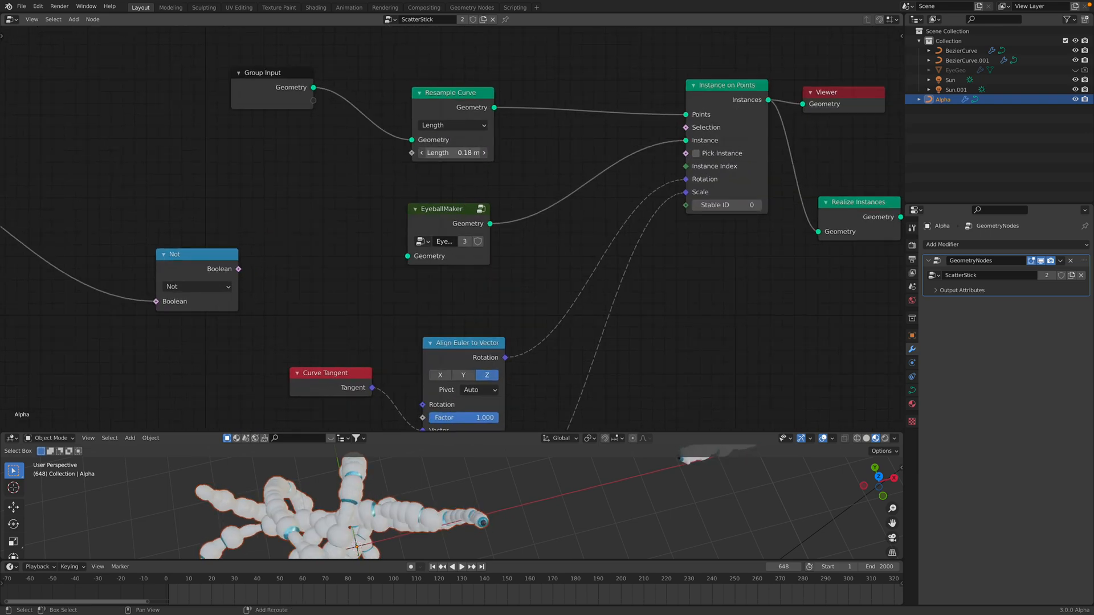
drag(432, 152, 467, 152)
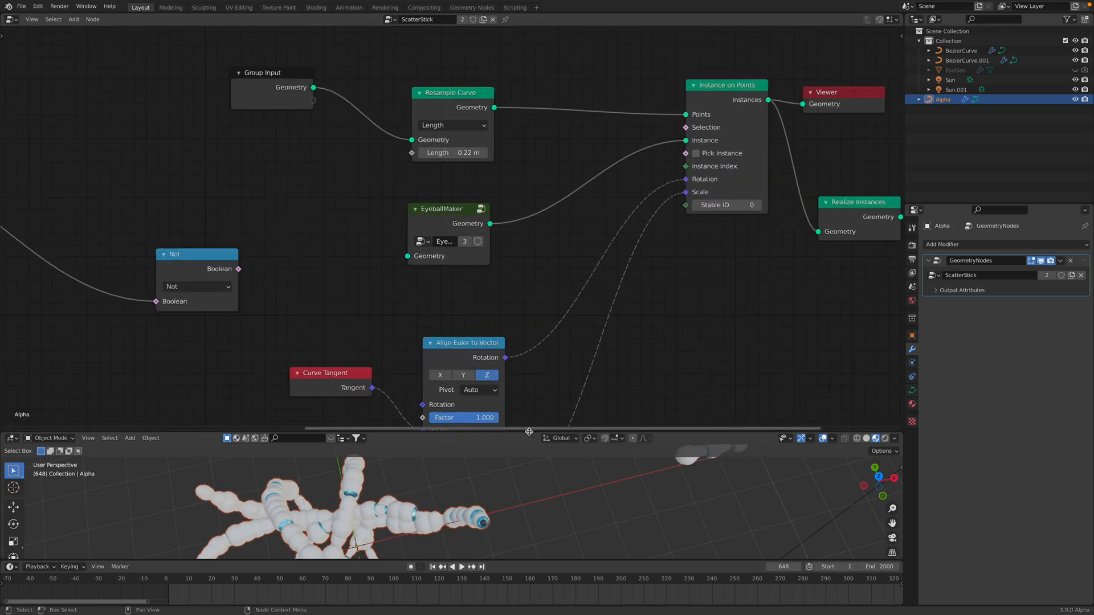
click(450, 567)
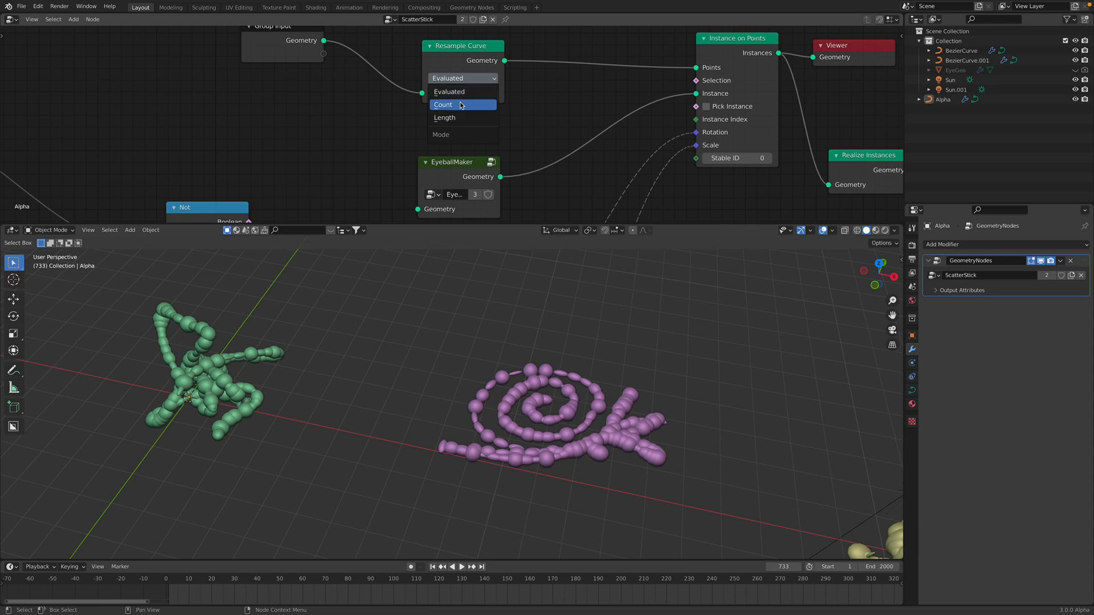
- Set Resample Curve to Count, scale instances uniformly to 0.16, and select BezierCurve.001
click(444, 104)
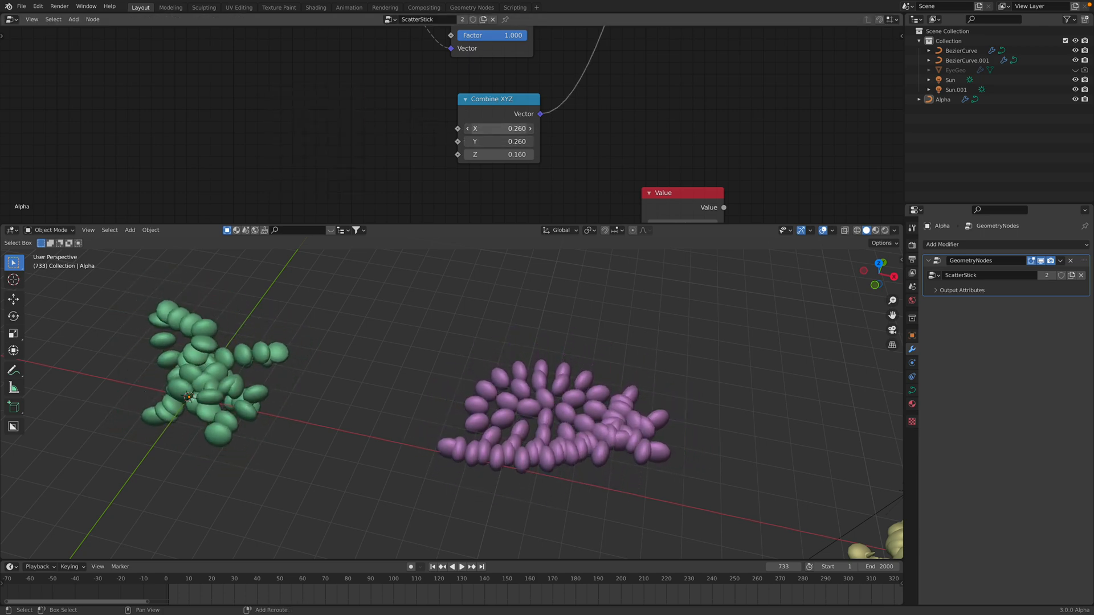
click(498, 128)
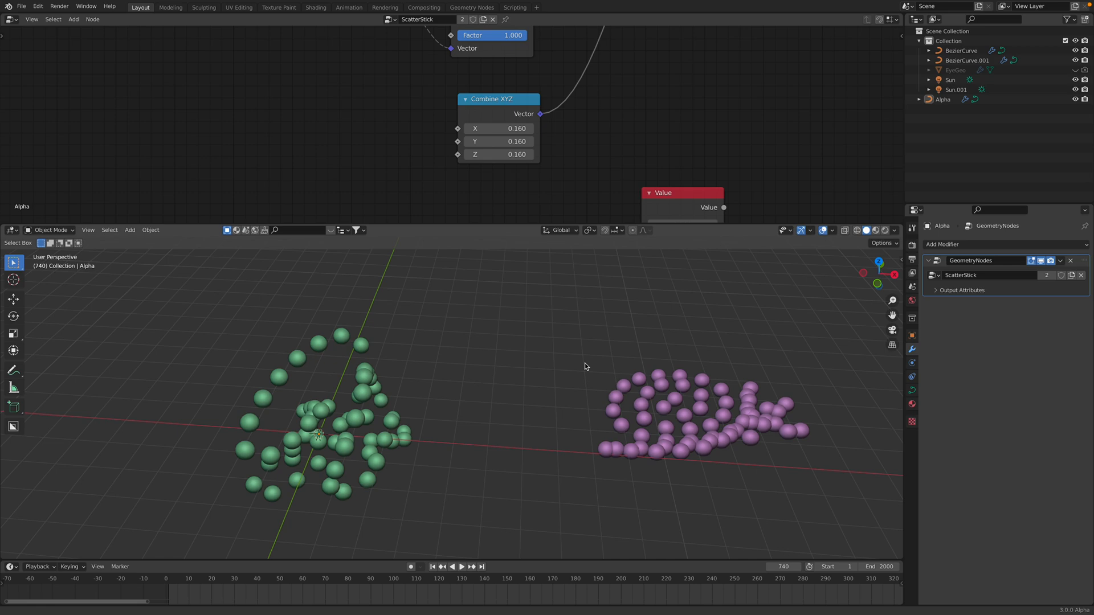
click(460, 566)
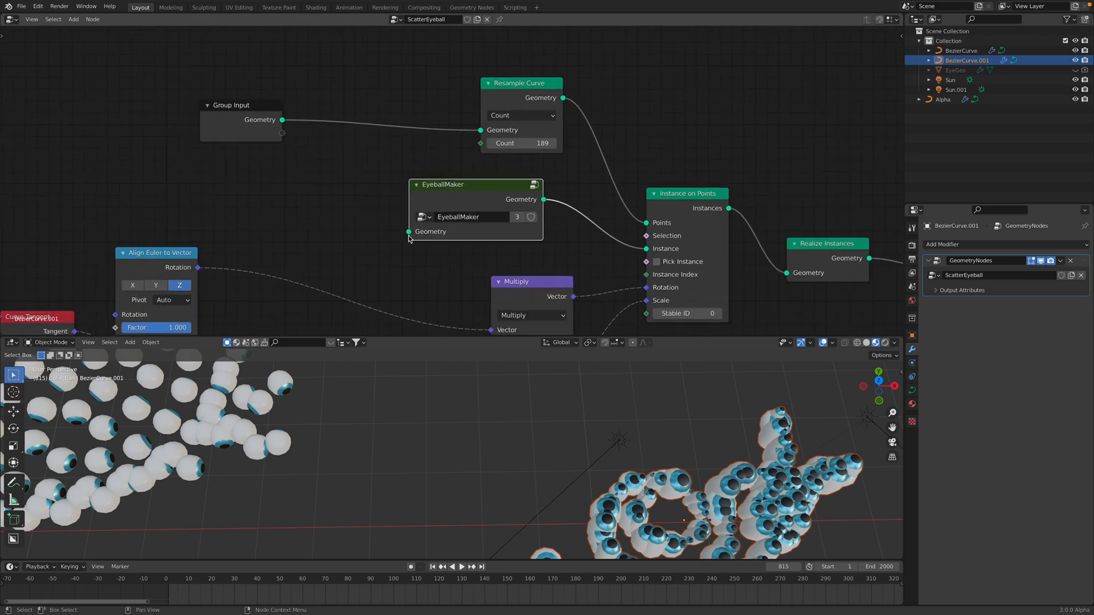
- Pan and zoom out the node editor to see the whole ScatterEyeball tree
drag(443, 184, 383, 211)
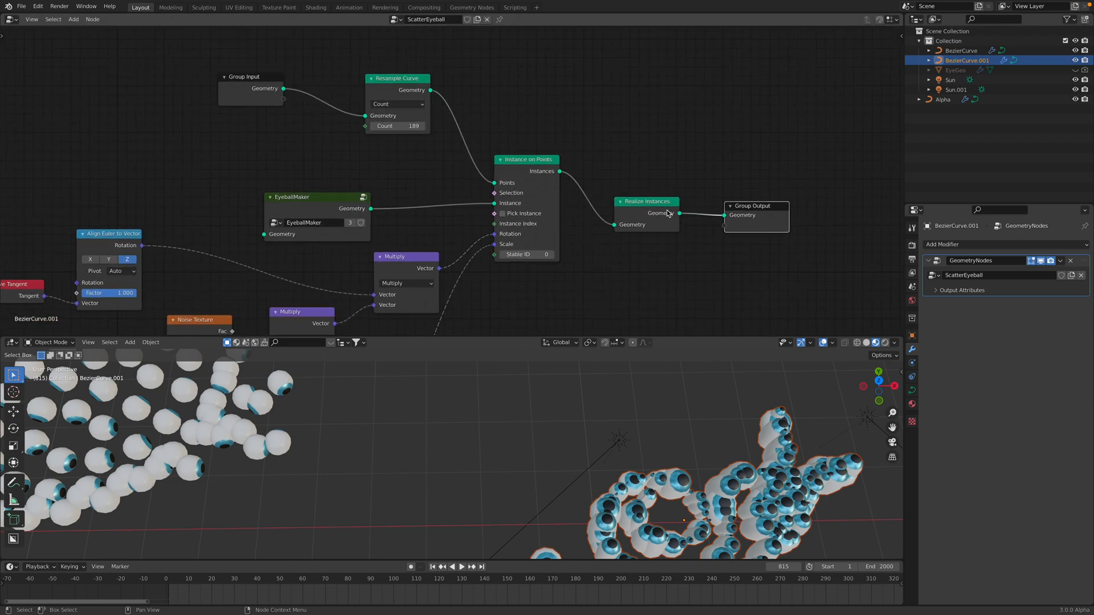
scroll(down, 3)
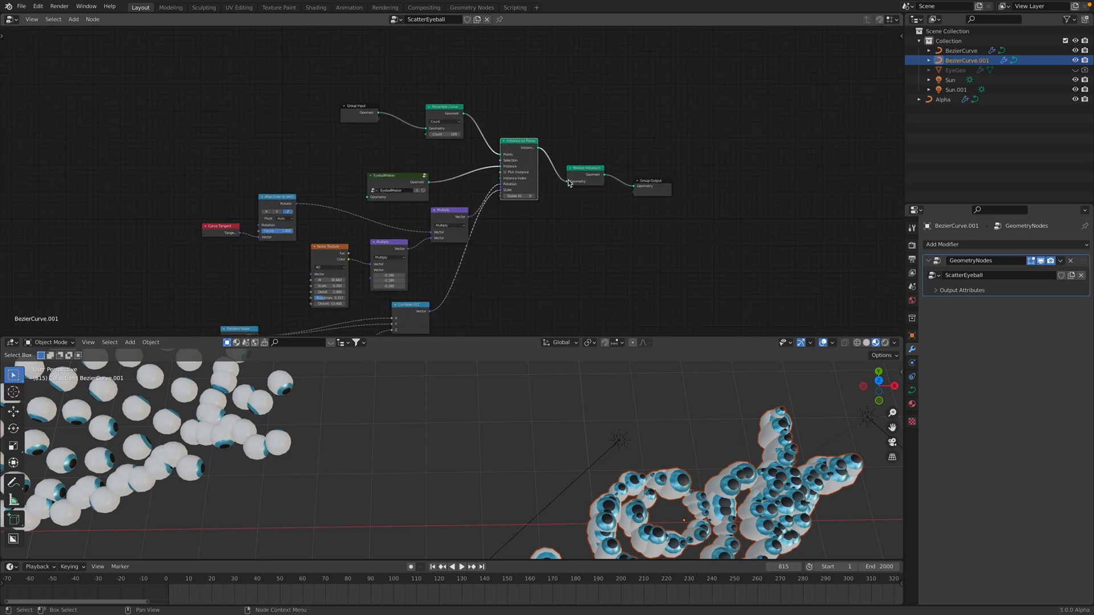